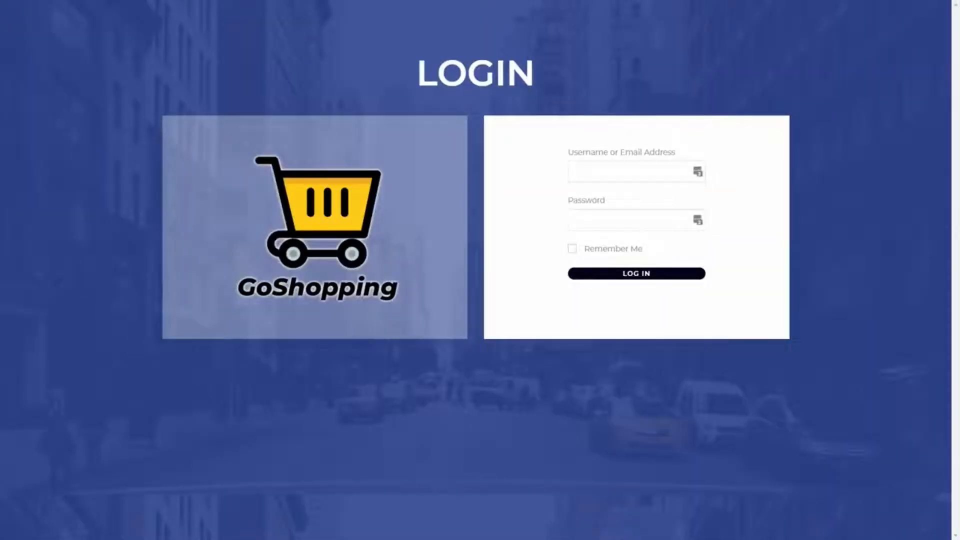
Step: Log in to the GoShopping site and go to the WP Ultimo network settings
left_click(636, 273)
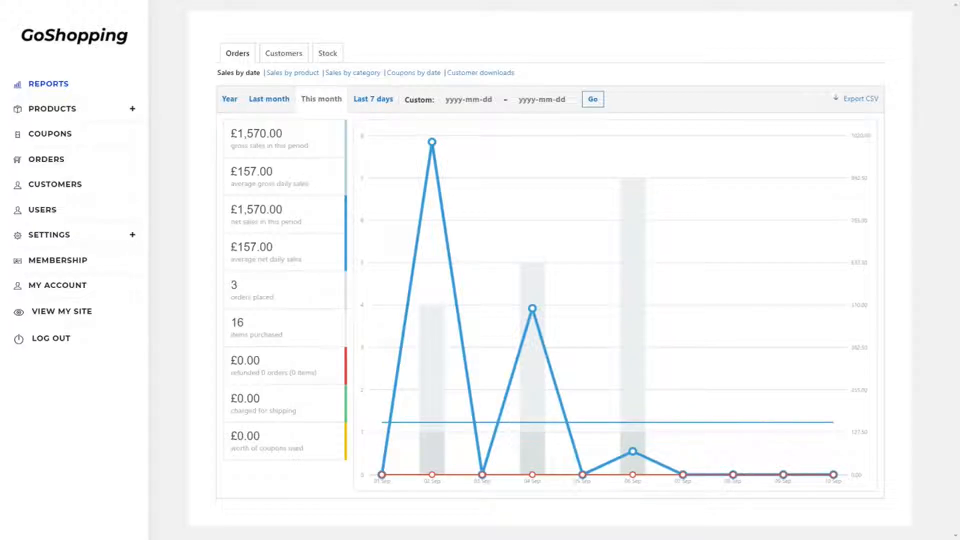
left_click(52, 108)
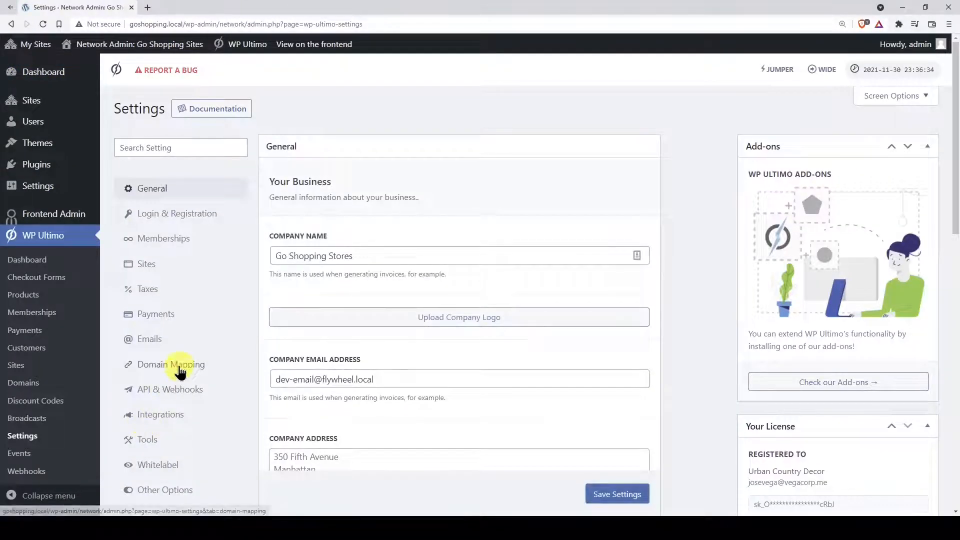
Step: Save the Domain Mapping settings with domain mapping and custom domains enabled
left_click(171, 364)
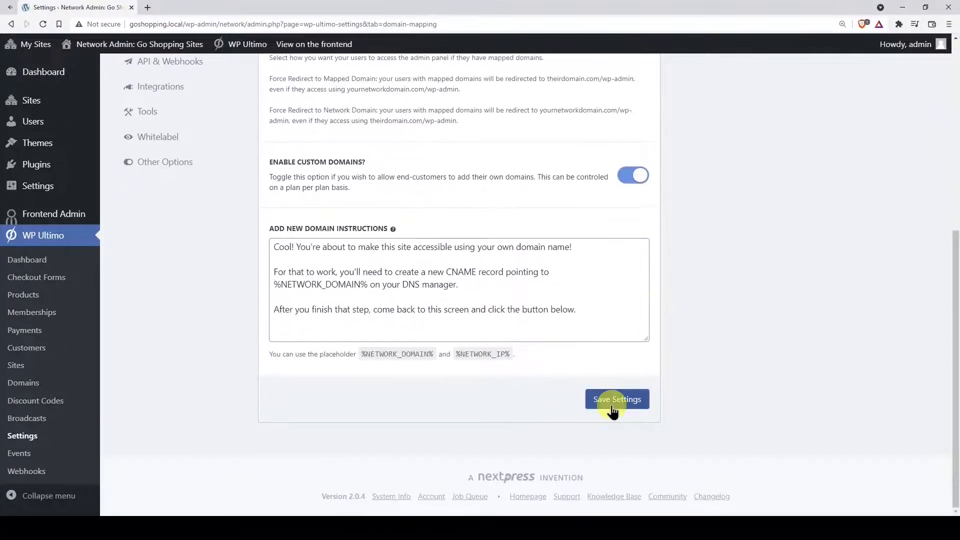
left_click(617, 399)
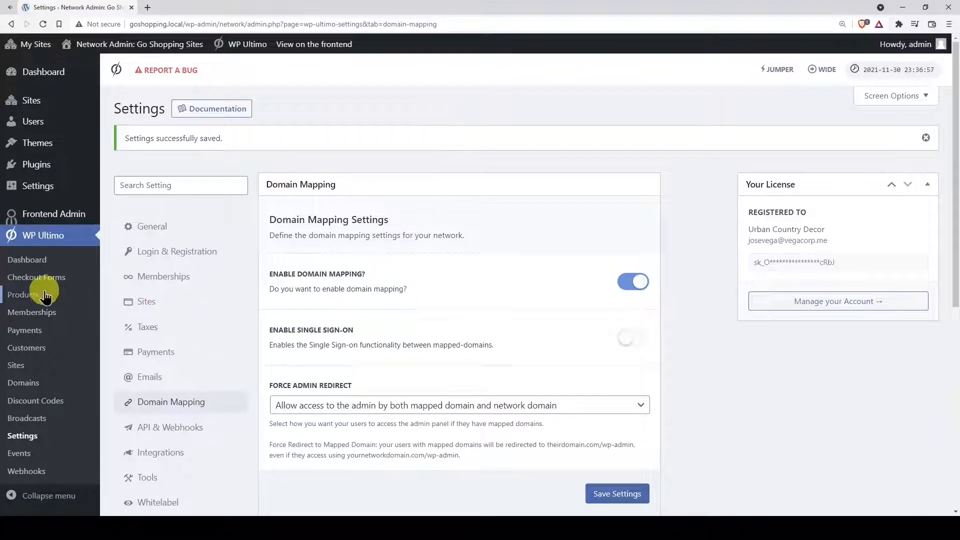
Step: Add a new product named 'My Plan' with description 'This is my plan.' from the Plans list
left_click(24, 294)
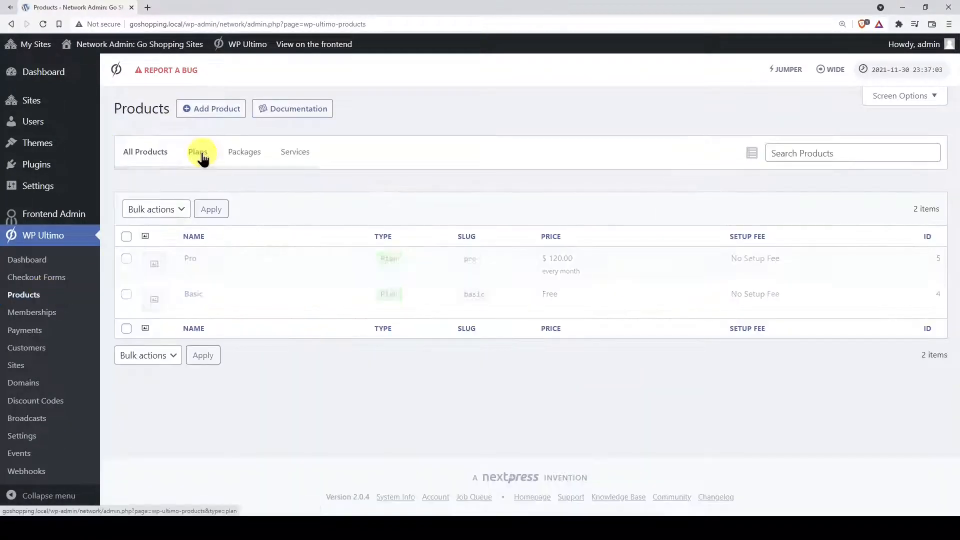
left_click(197, 151)
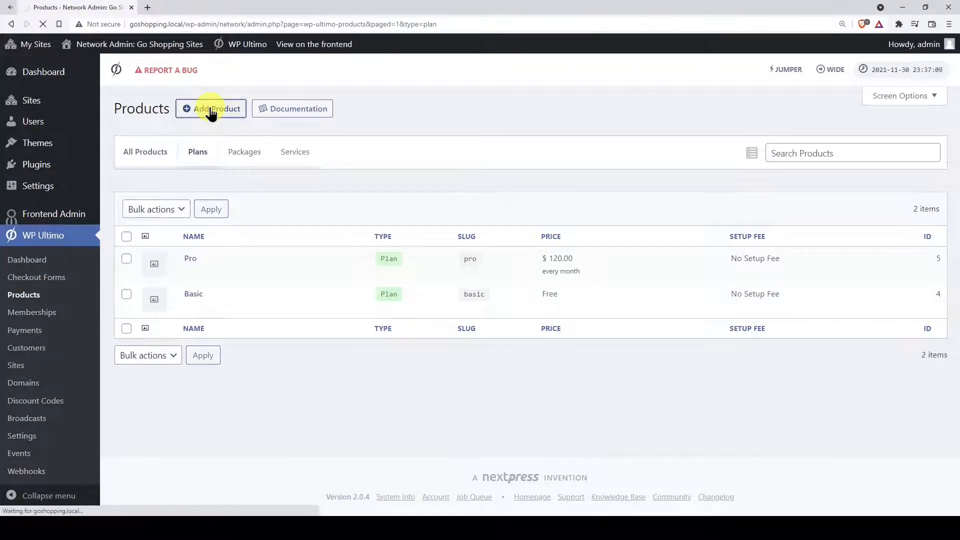
left_click(216, 108)
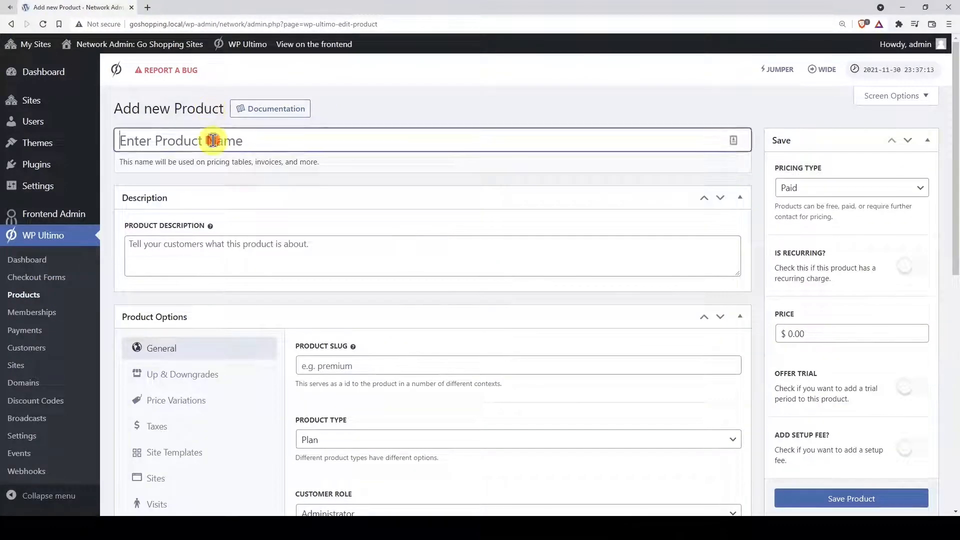
type("My Plan")
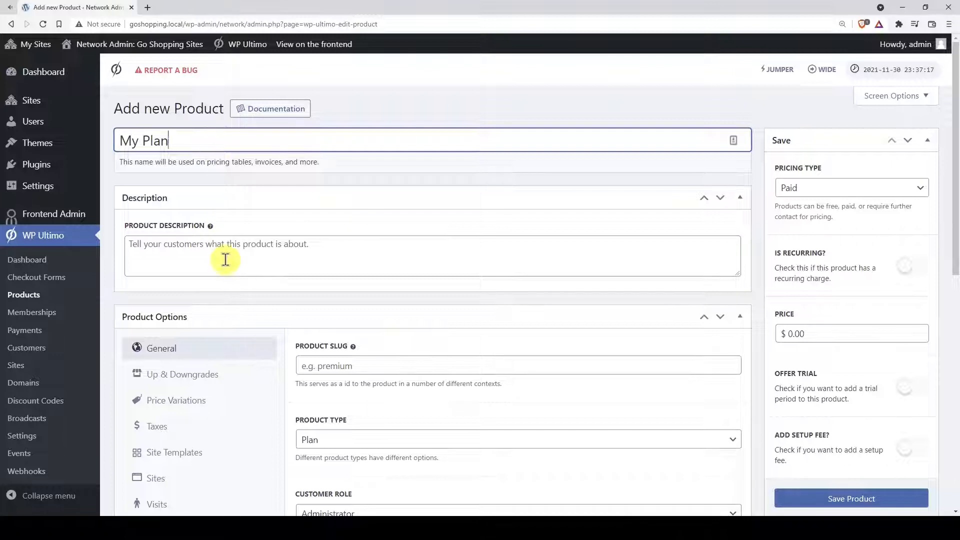
type("This is my plan.")
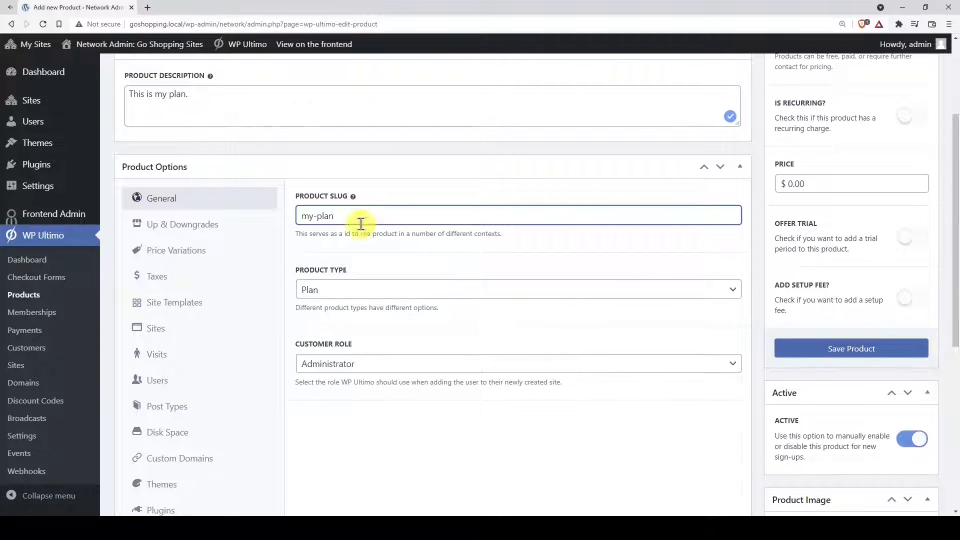
Step: Keep Product Type as Plan and review the customer role options
left_click(517, 289)
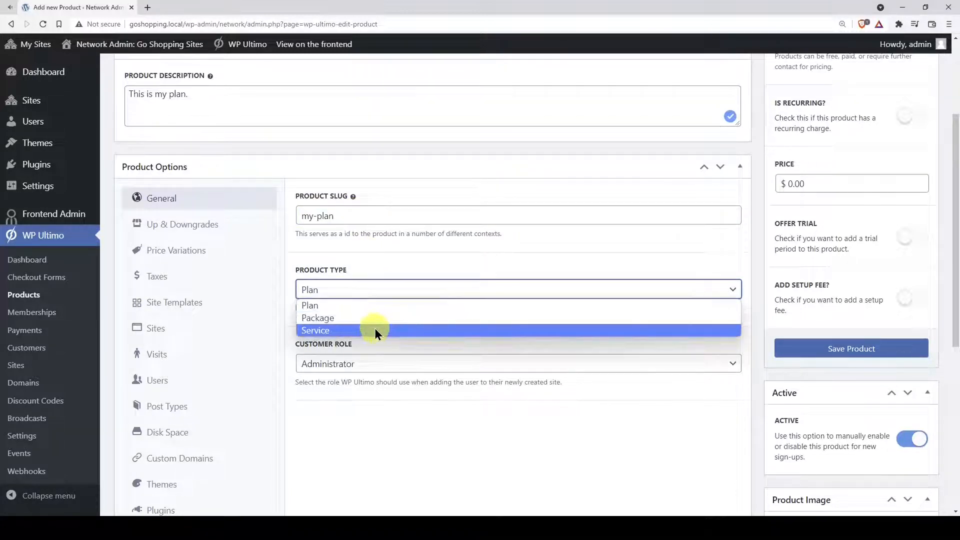
left_click(517, 290)
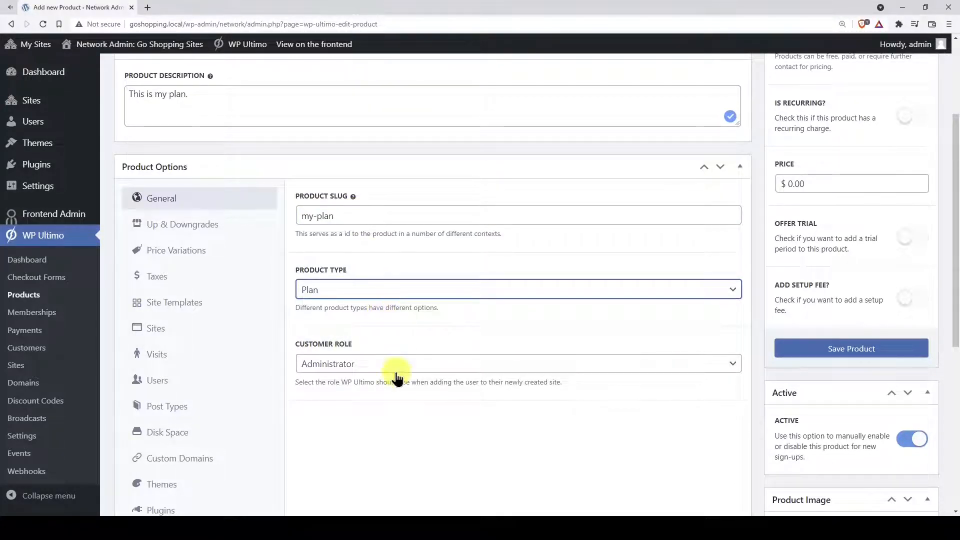
left_click(516, 363)
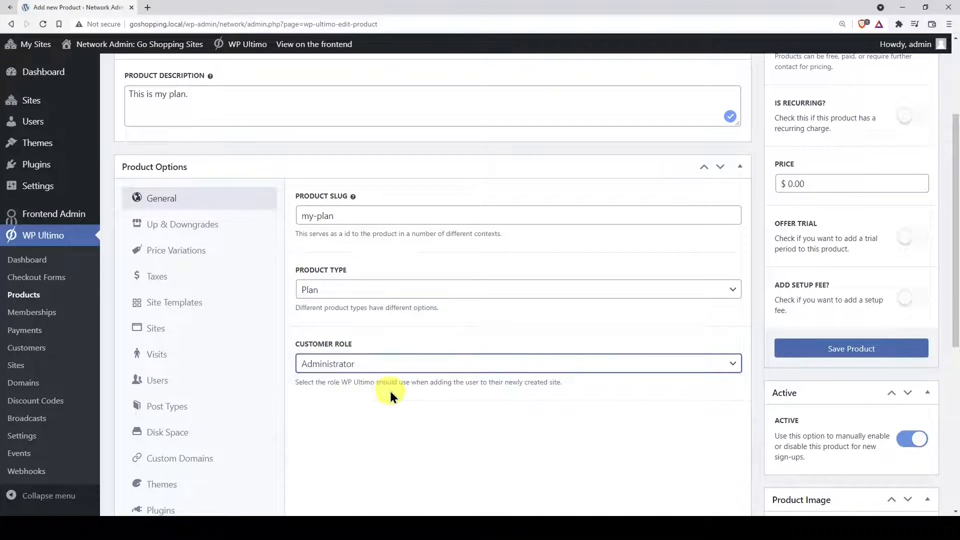
left_click(182, 224)
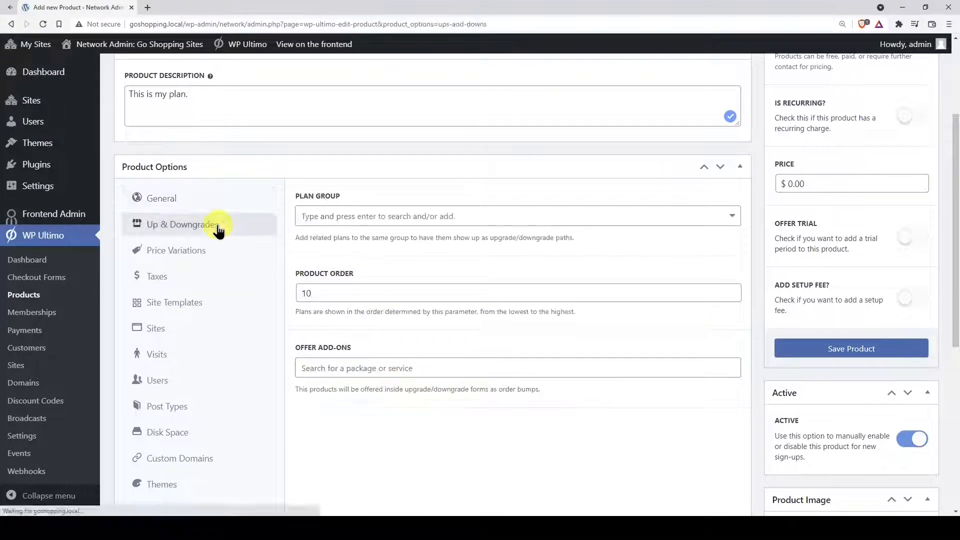
Step: Put My Plan in the Store plan group with Product Order 3
left_click(516, 216)
type("Store")
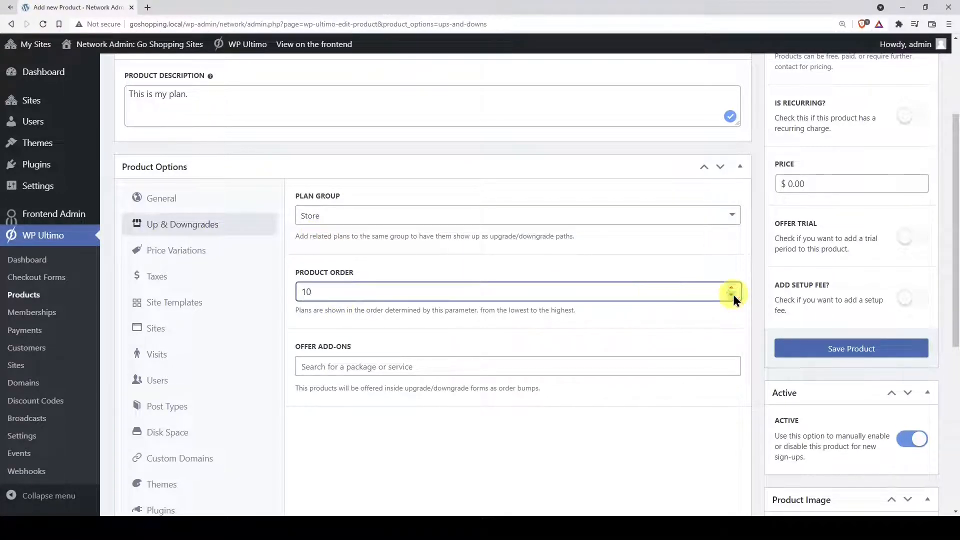
type("3")
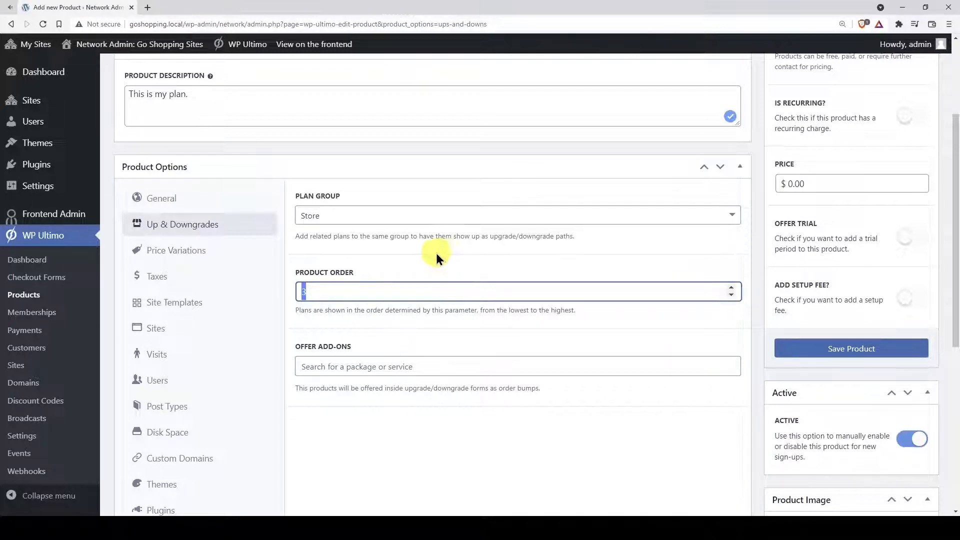
Step: Enable price variations and add $50 monthly, $500 six-month and $900 yearly variations
left_click(176, 250)
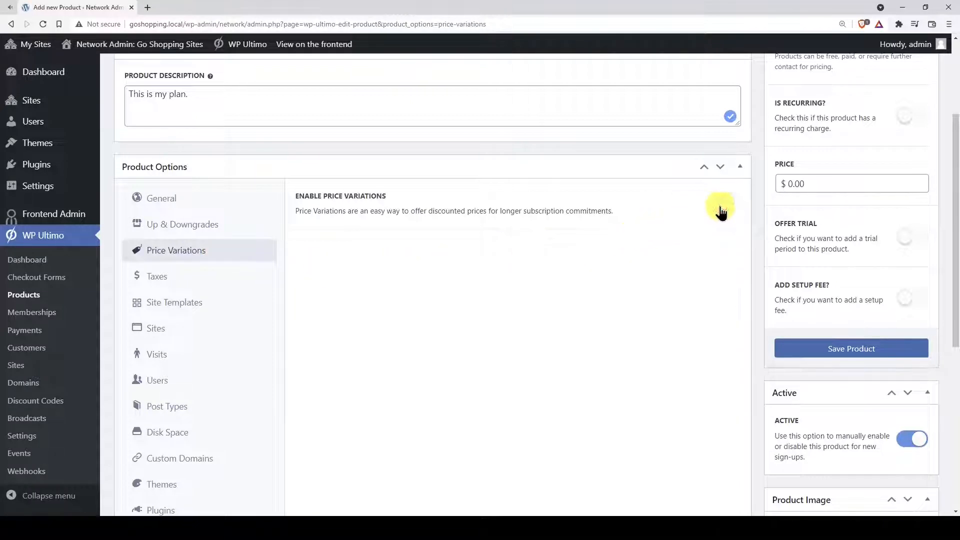
left_click(724, 203)
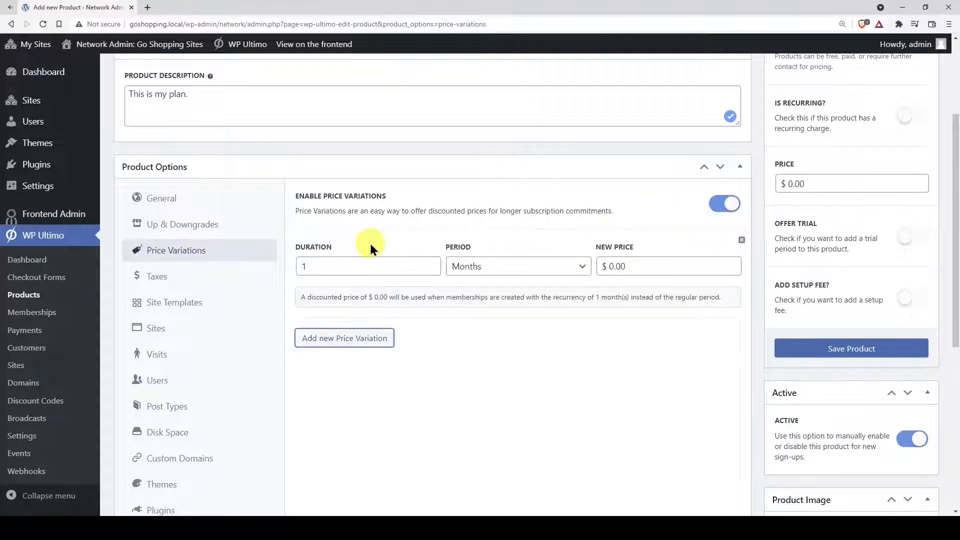
left_click(669, 266)
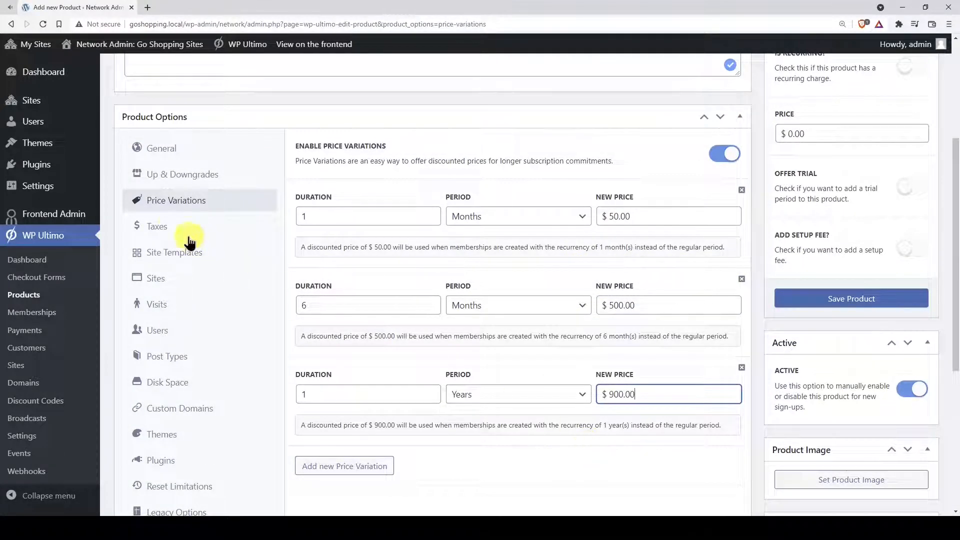
Step: Keep My Plan taxable in the Default tax category
left_click(157, 226)
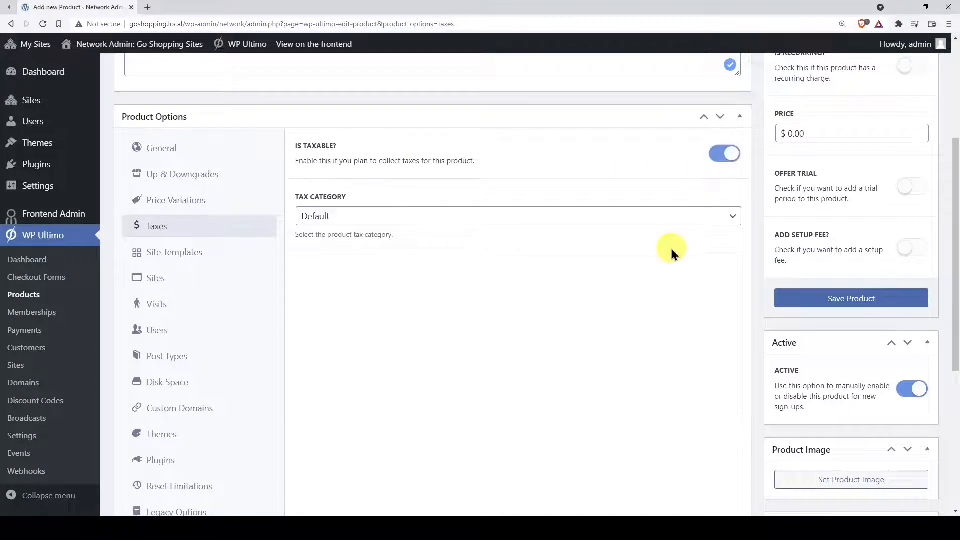
left_click(517, 216)
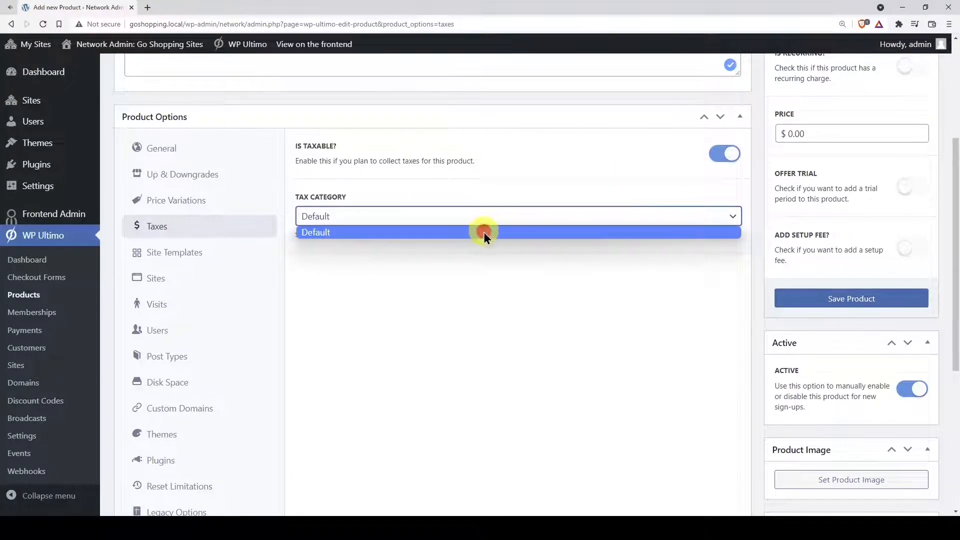
left_click(484, 236)
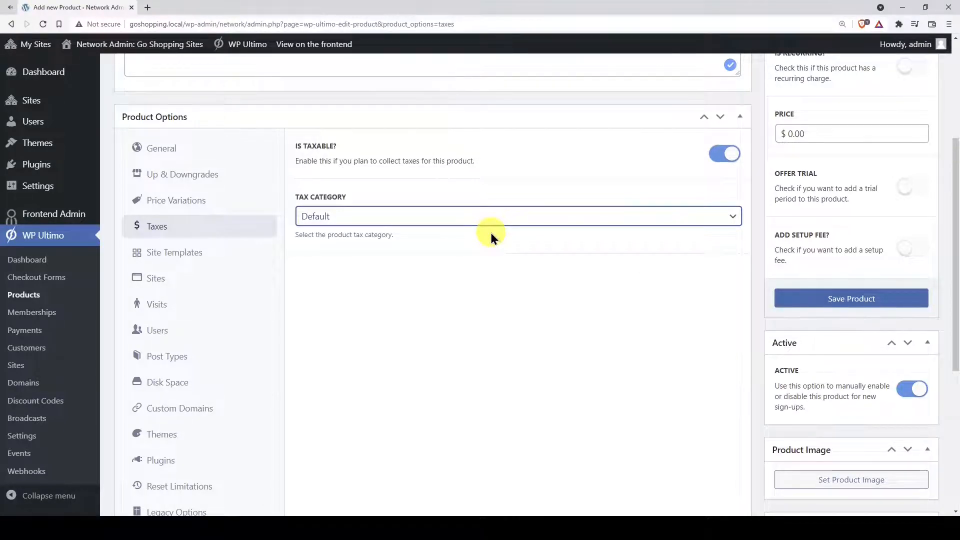
Step: Try the site template selection modes and leave the mode on Default
left_click(174, 252)
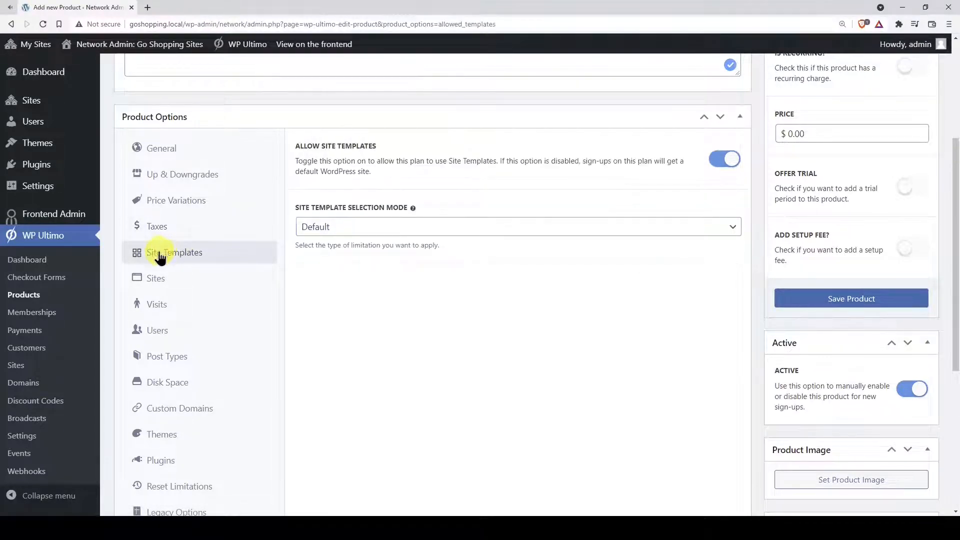
left_click(517, 227)
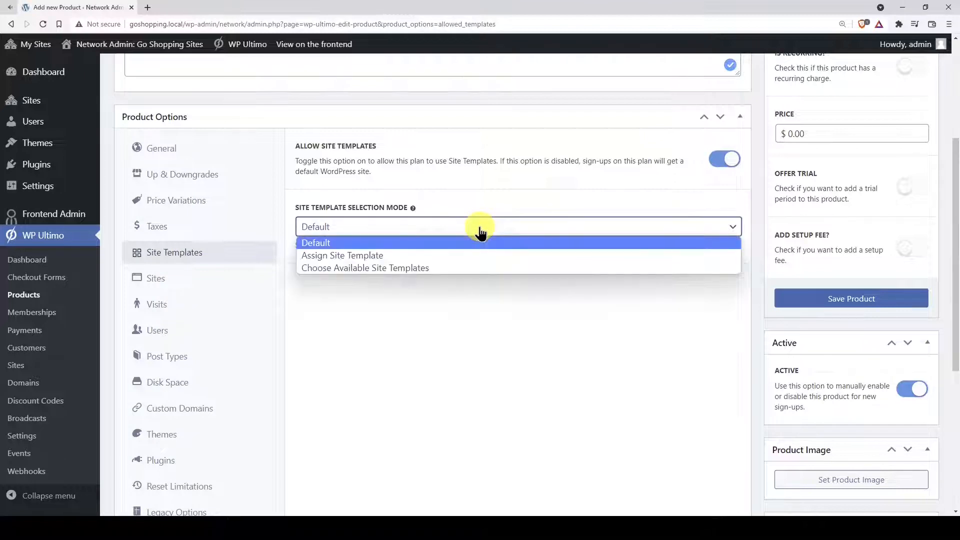
left_click(342, 255)
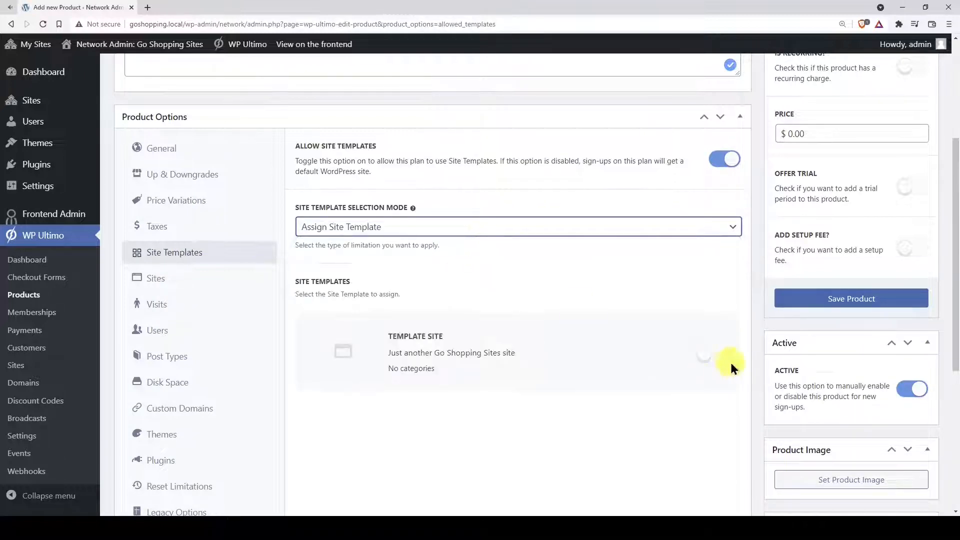
left_click(516, 227)
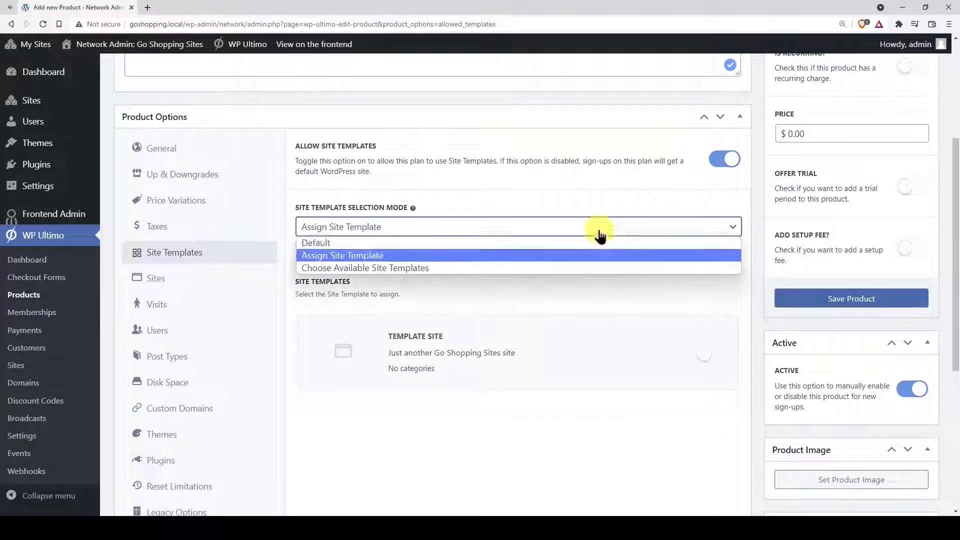
left_click(364, 268)
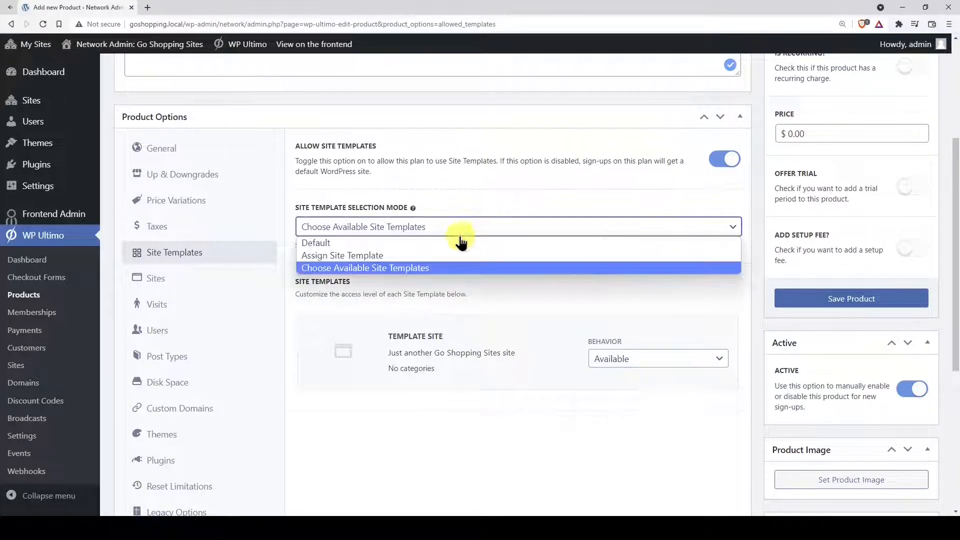
left_click(315, 242)
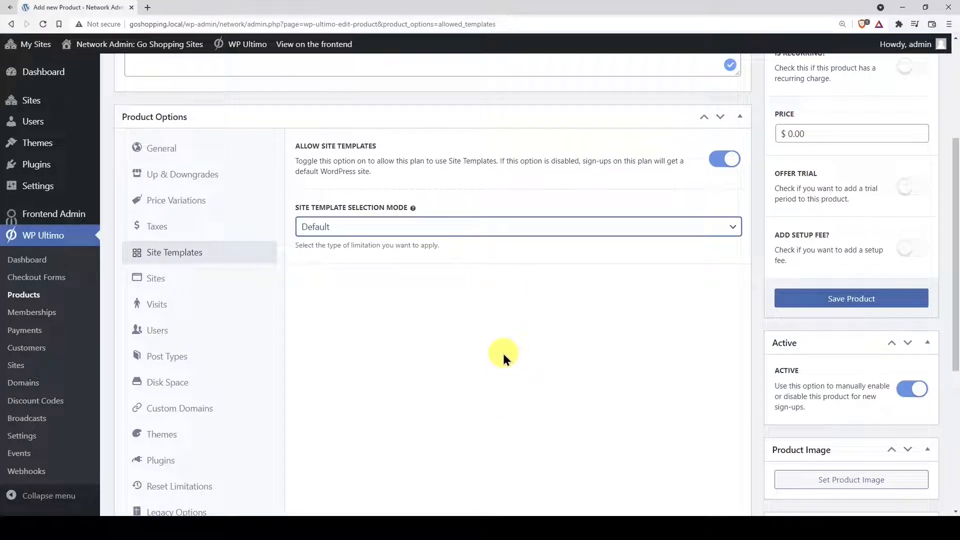
left_click(156, 278)
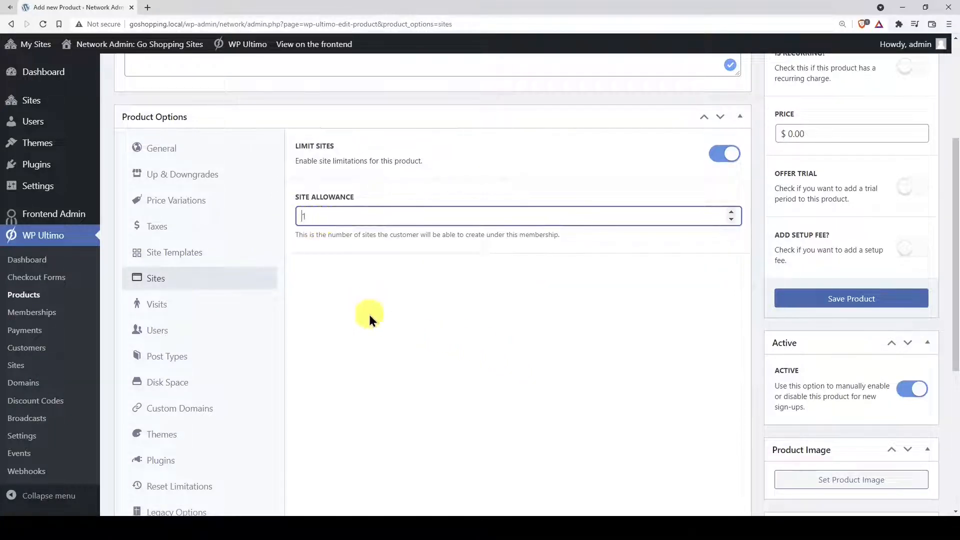
Step: Allow 1 site and limit unique visits to a 25000 monthly quota
type("1")
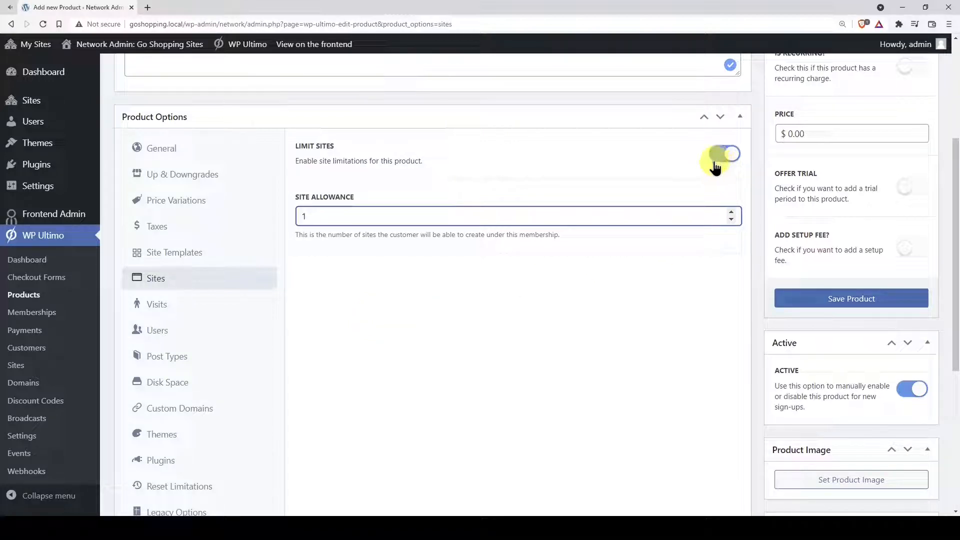
left_click(157, 304)
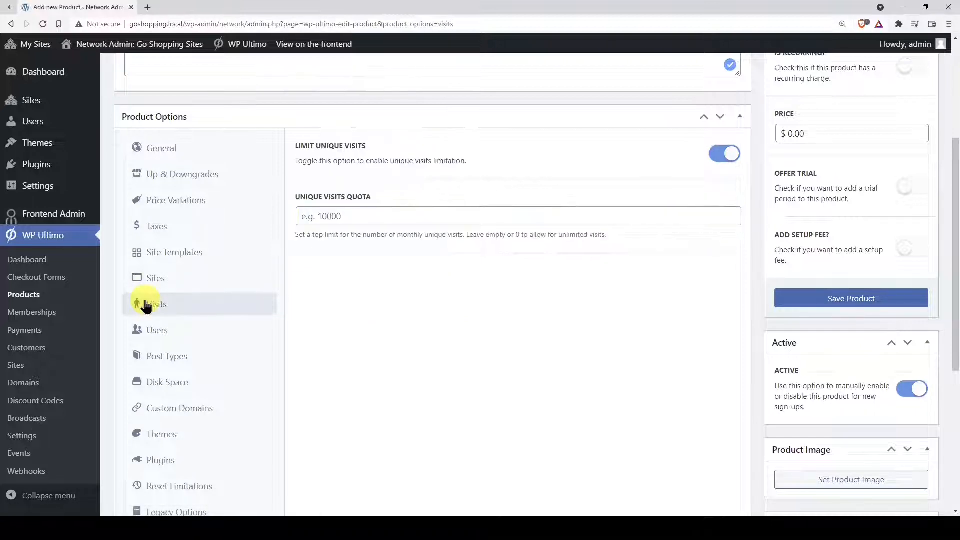
left_click(724, 154)
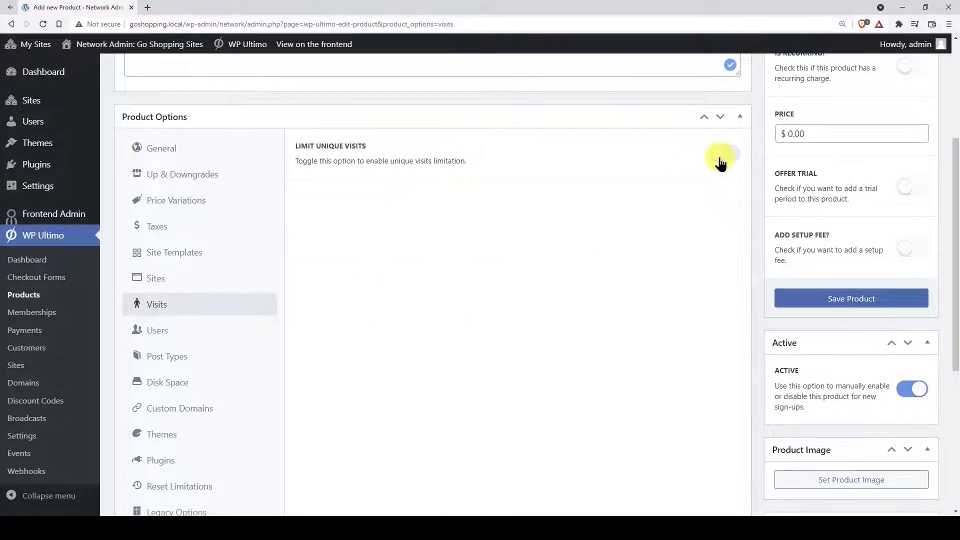
left_click(725, 155)
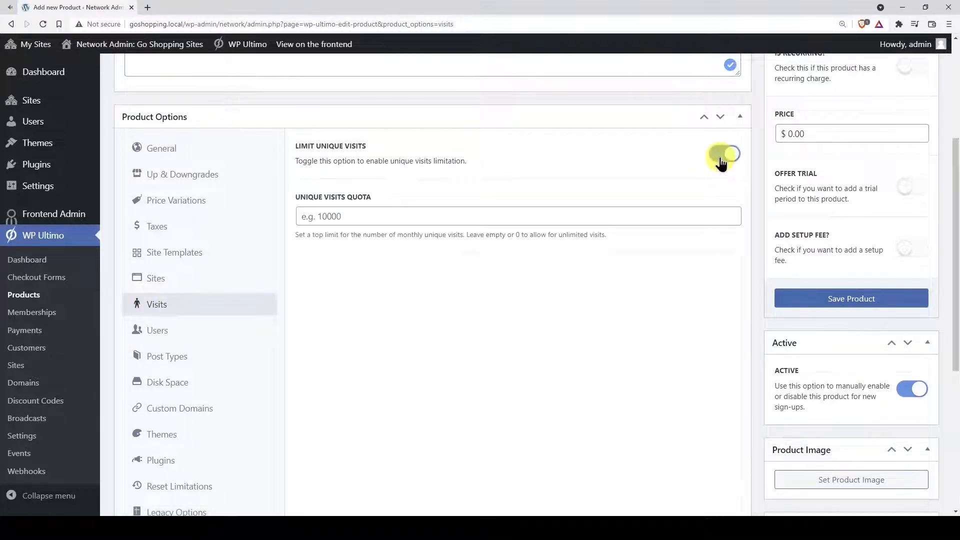
type("25000")
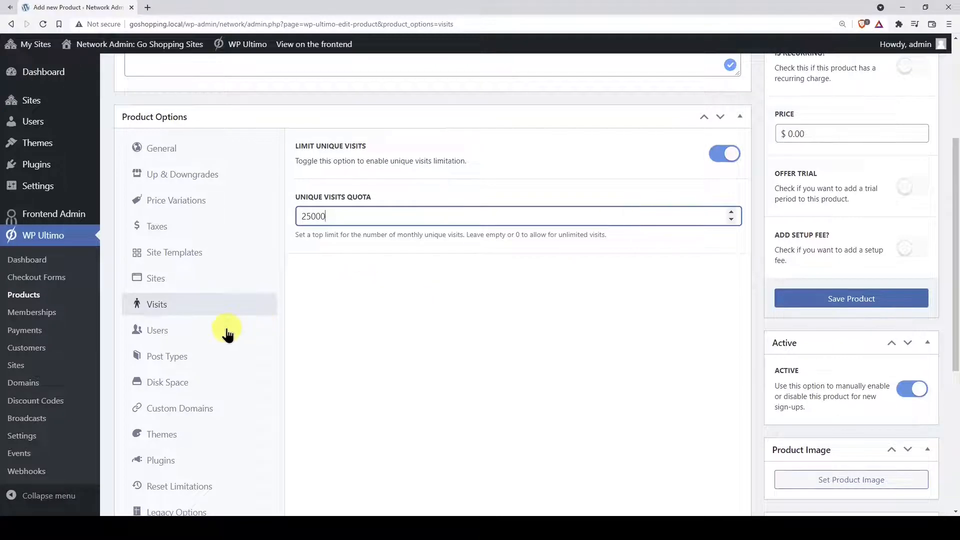
Step: Enable user limits capping administrator, editor, author and contributor at 1 each, keeping subscribers allowed
left_click(157, 330)
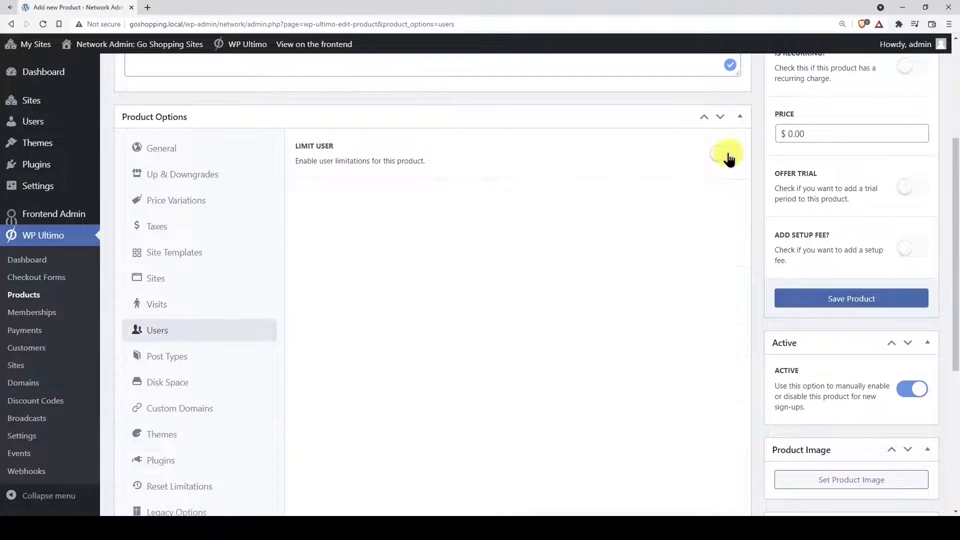
left_click(724, 154)
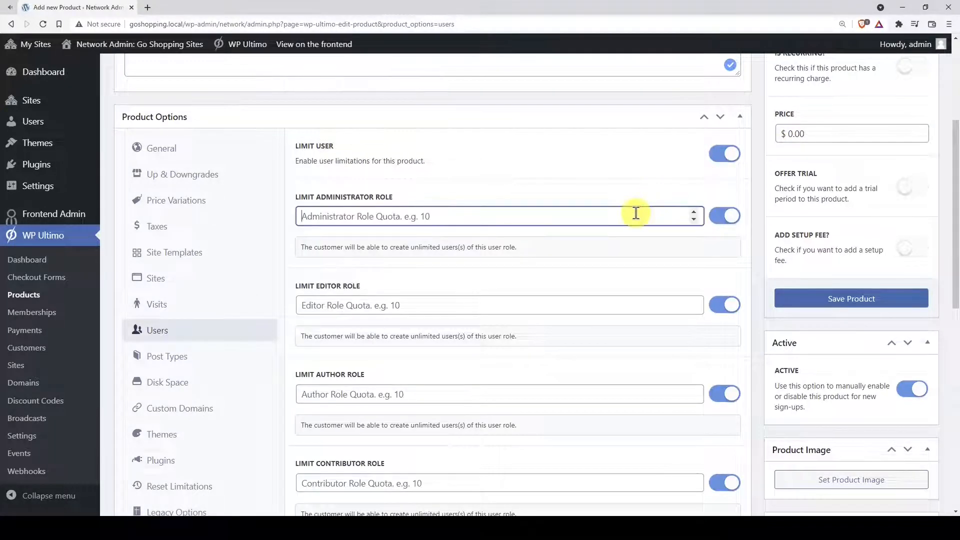
type("1")
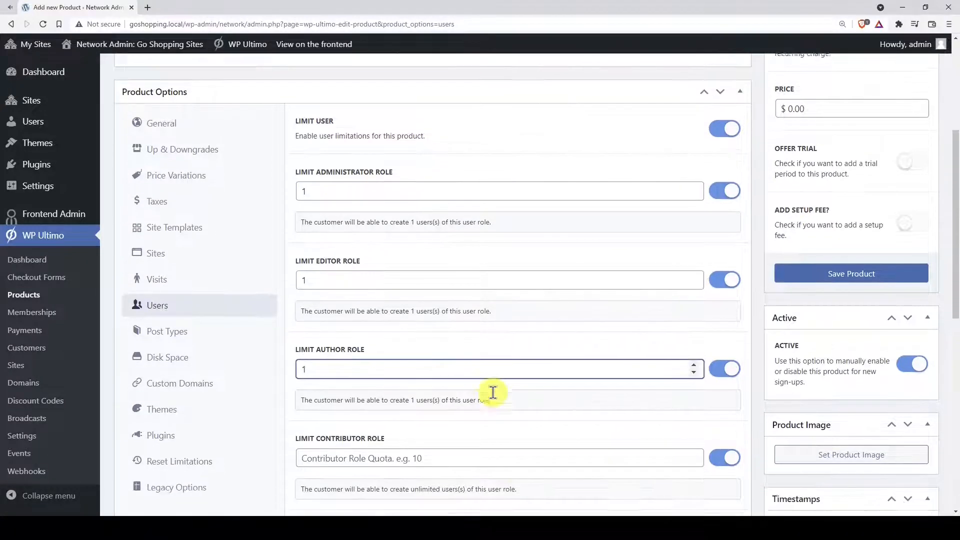
scroll("down", 3)
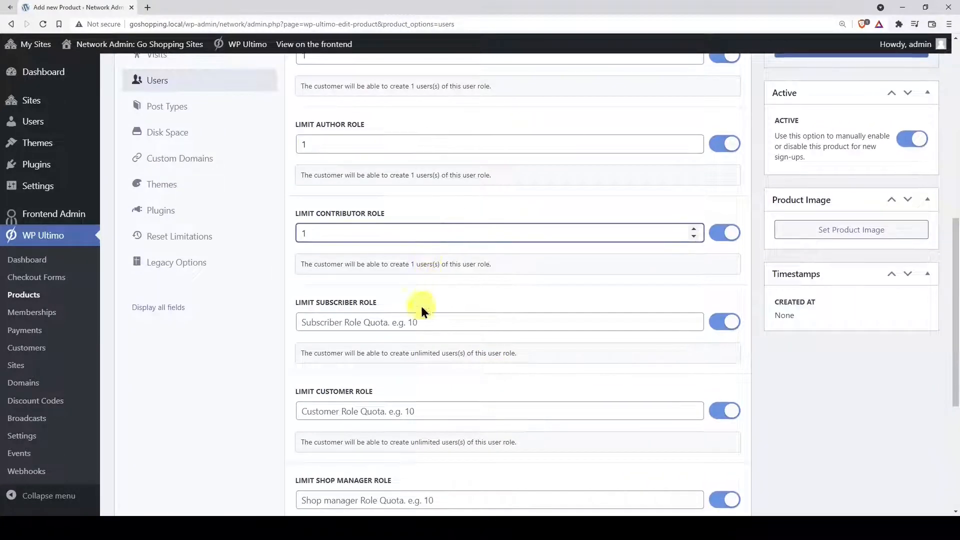
scroll("down", 3)
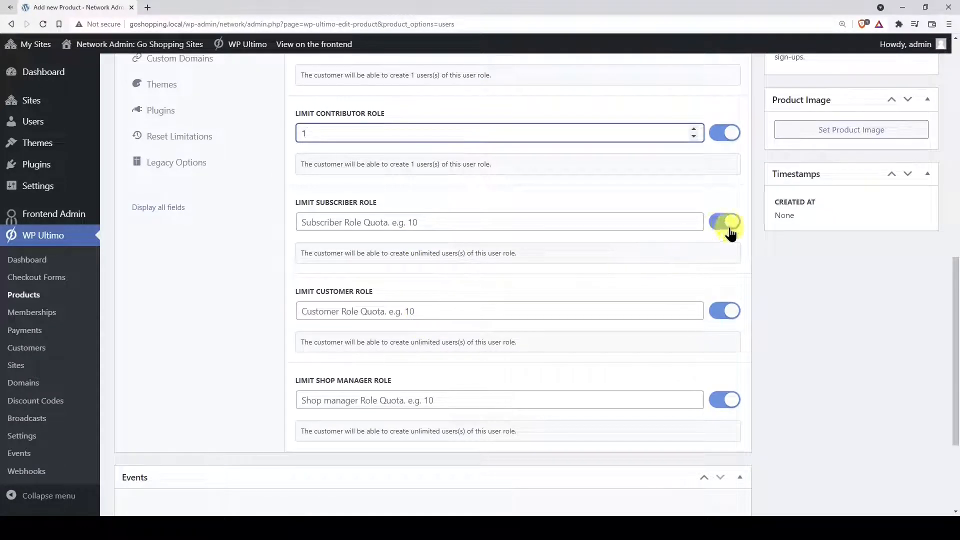
left_click(724, 222)
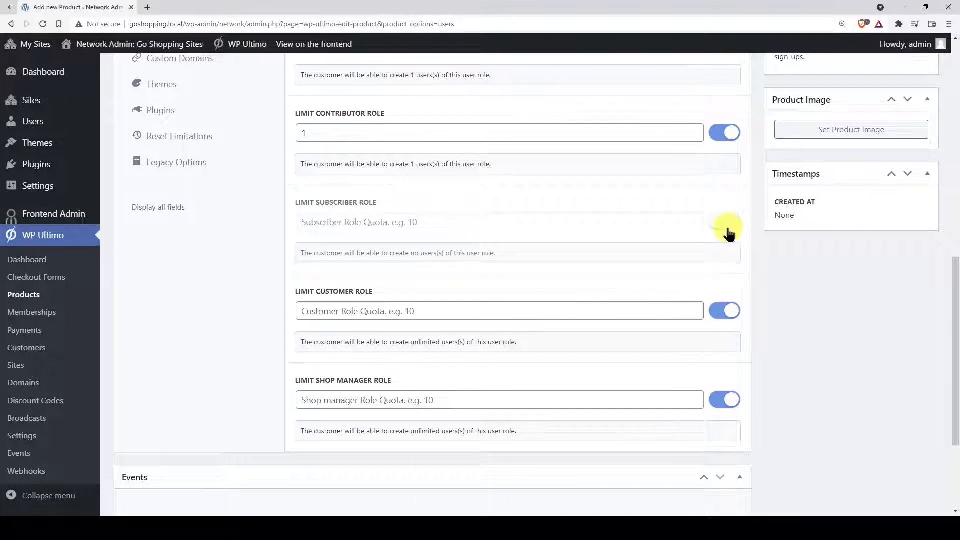
left_click(723, 222)
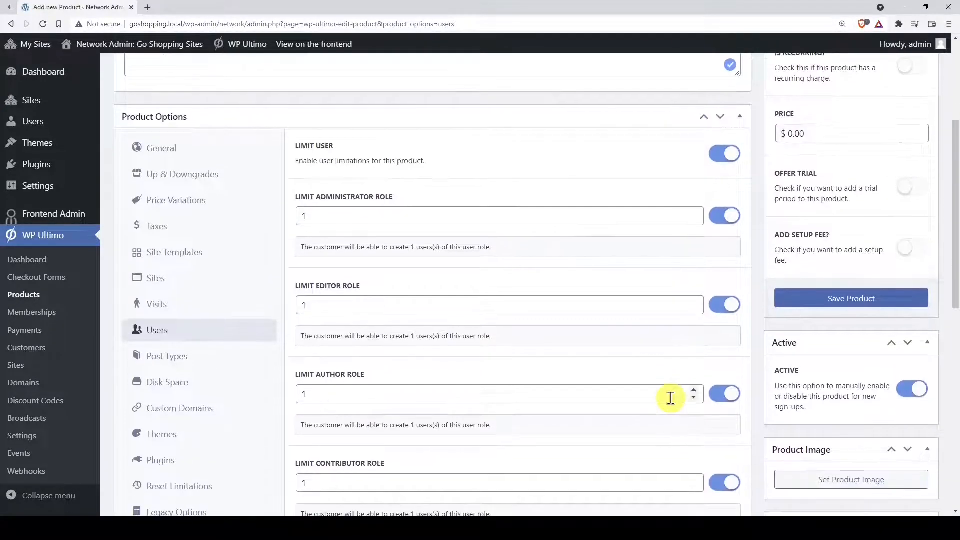
Step: Enable post type limits with Posts, Custom CSS and Templates switched off
left_click(166, 356)
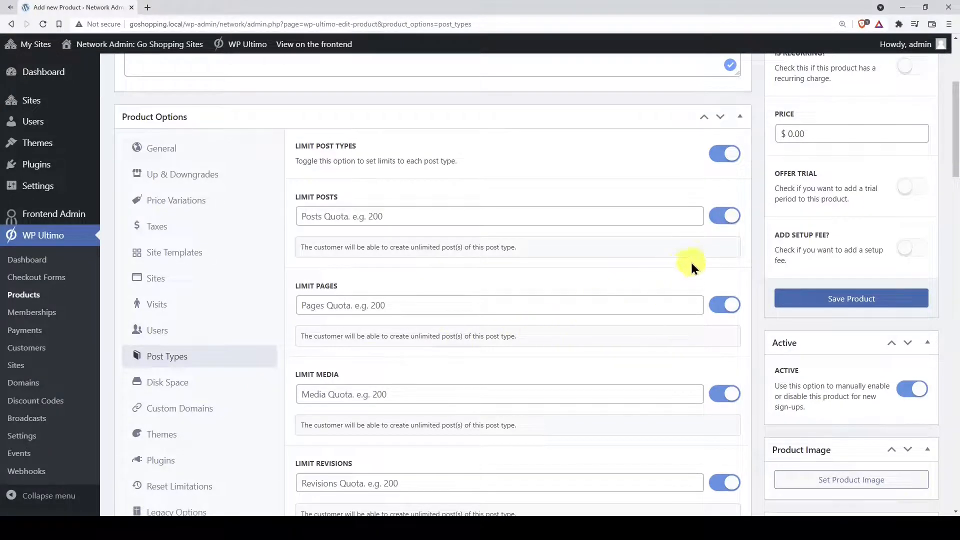
scroll("down", 3)
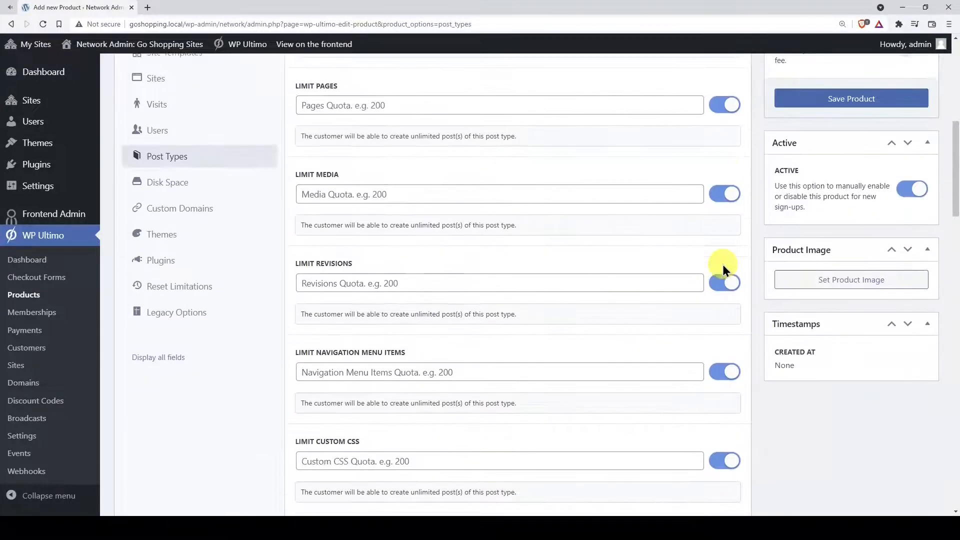
scroll("down", 3)
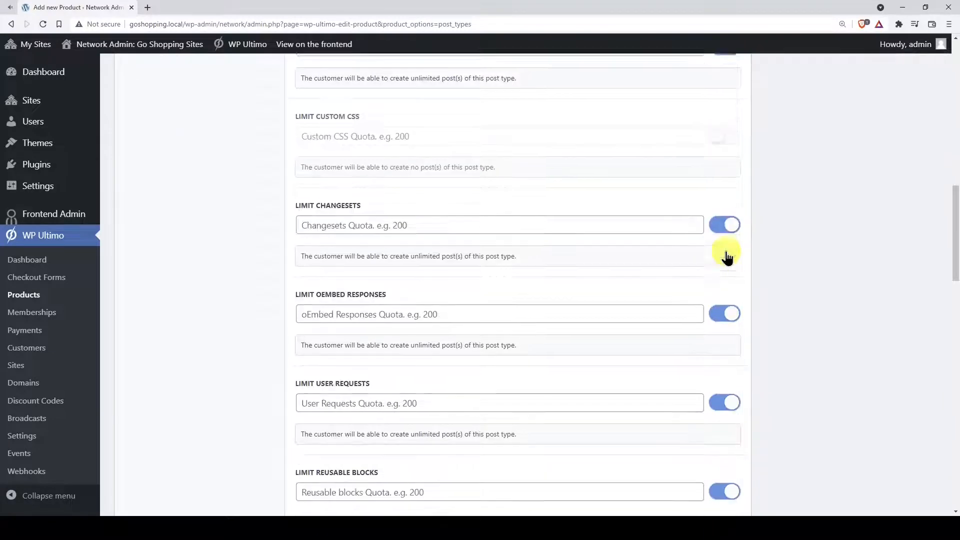
scroll("down", 3)
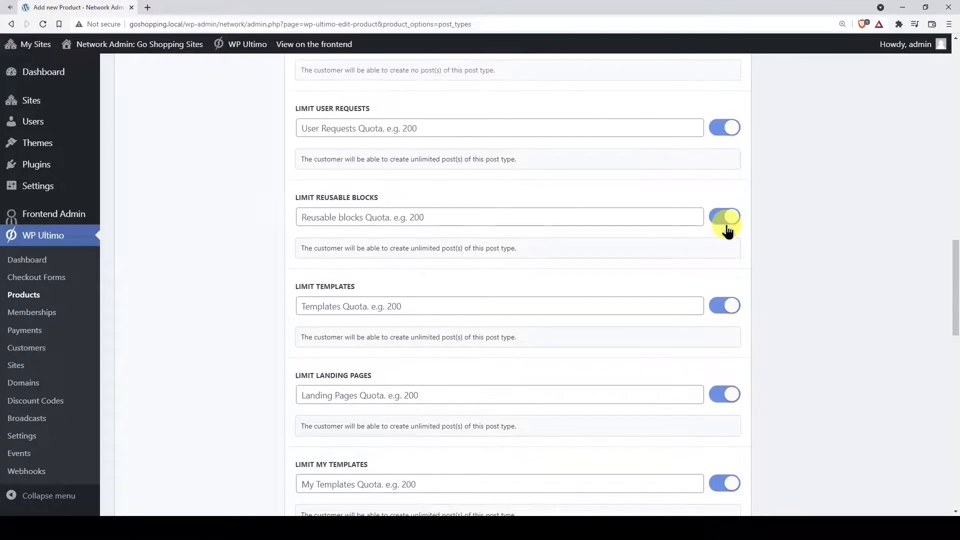
scroll("down", 3)
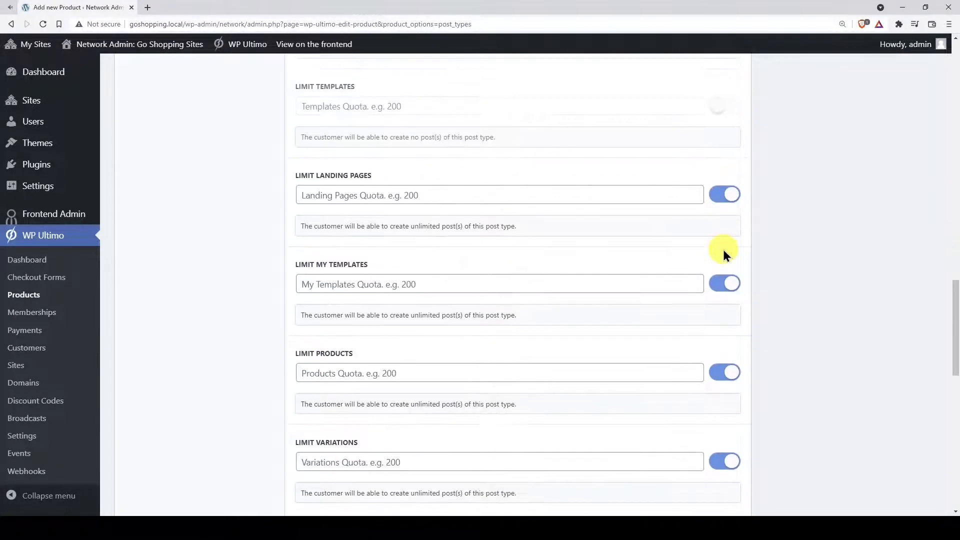
scroll("down", 3)
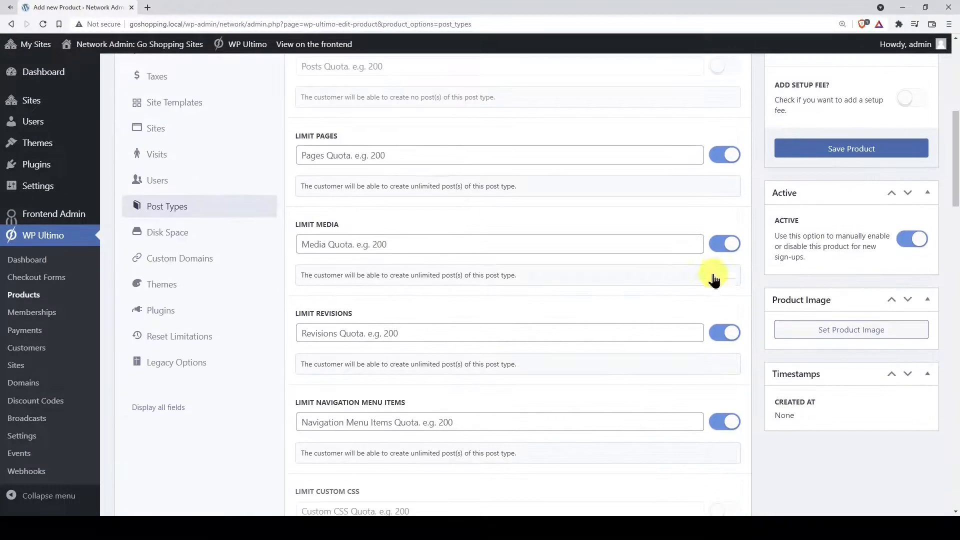
Step: Keep the per-site disk space limit on and adjust its megabyte allowance
left_click(167, 482)
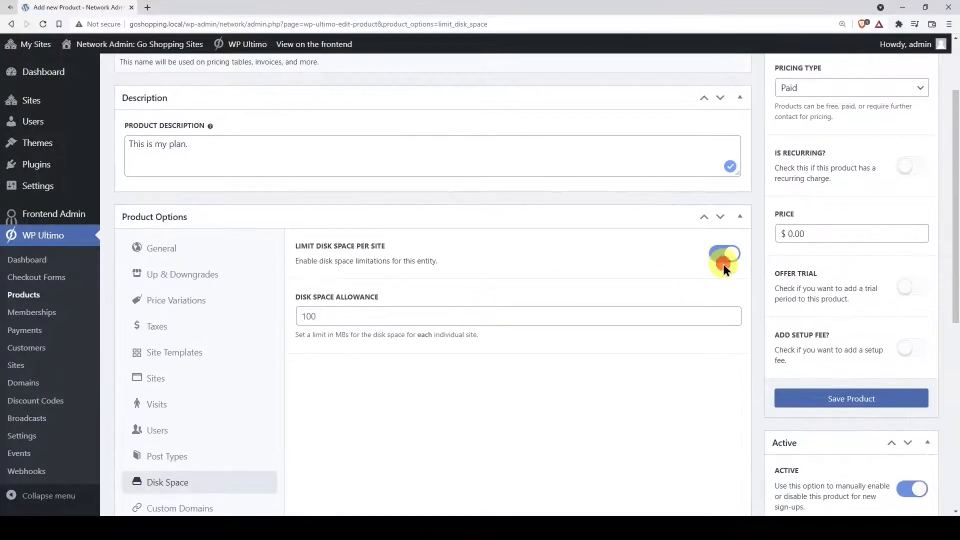
left_click(723, 253)
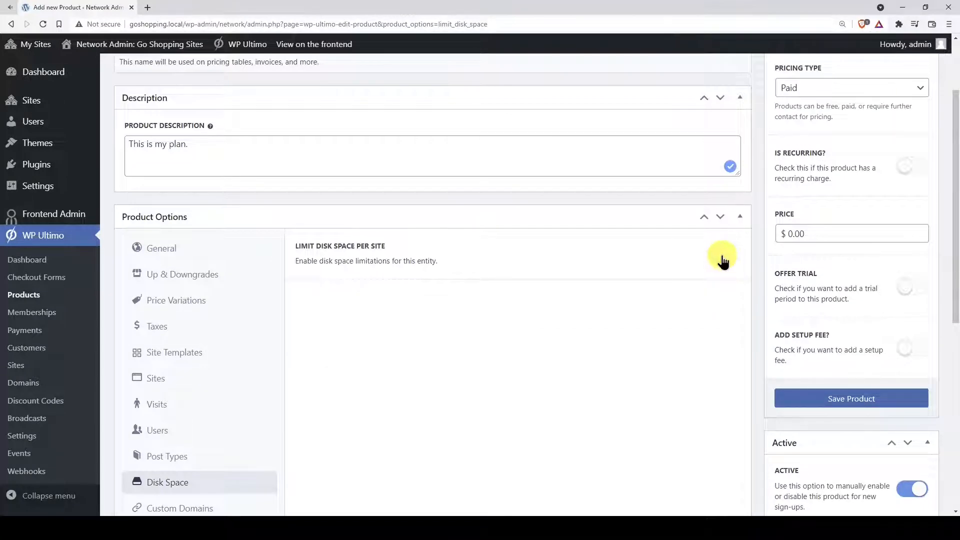
left_click(724, 253)
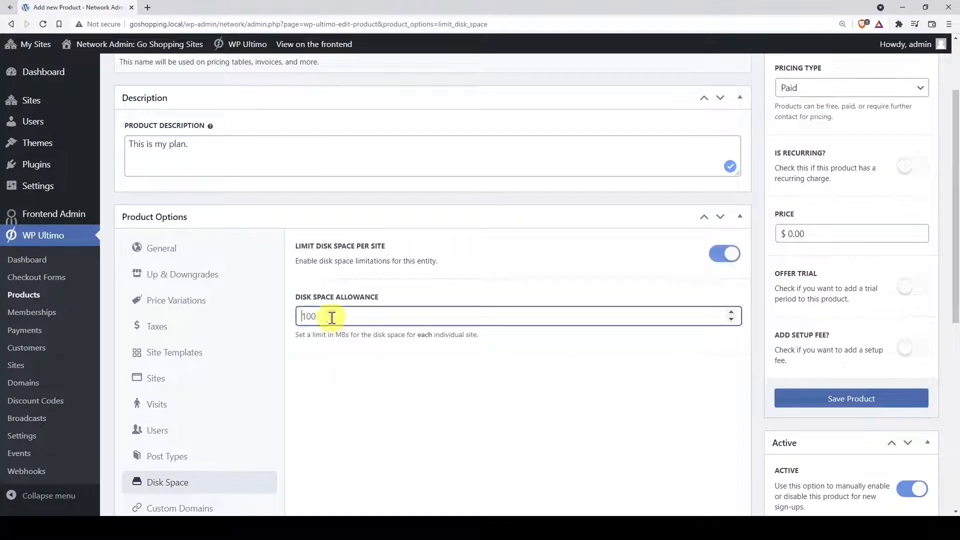
type("102")
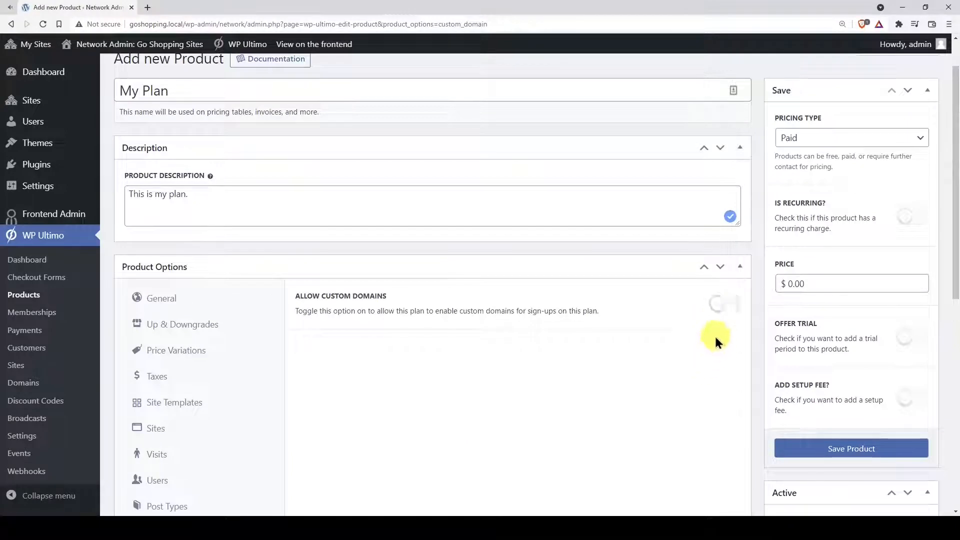
Step: Allow custom domains on My Plan and bring up the theme availability settings
left_click(724, 304)
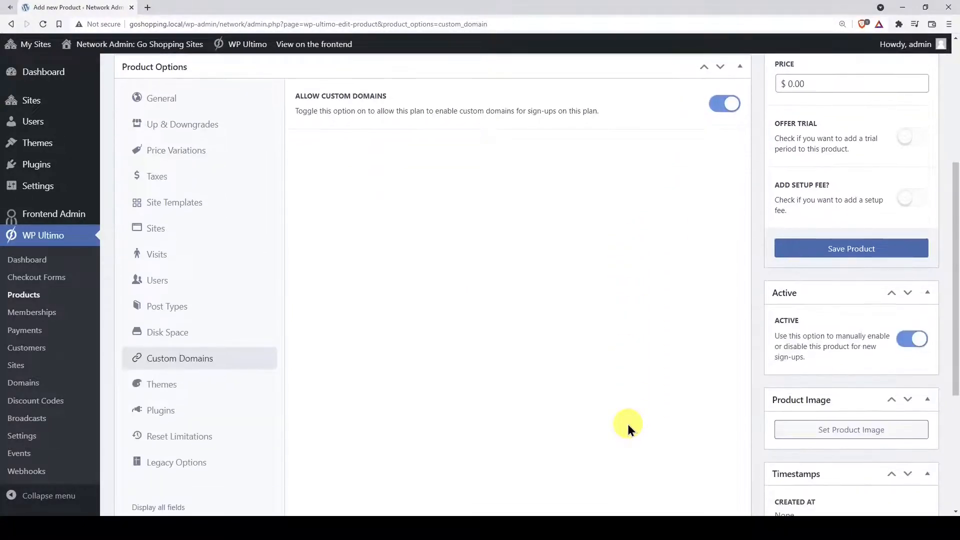
left_click(162, 384)
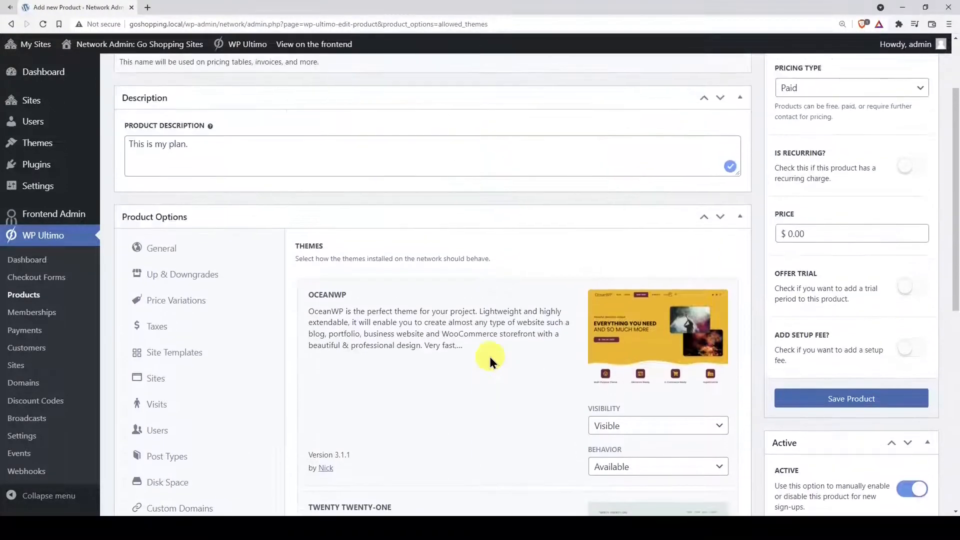
Step: Try Force Activate for the OceanWP theme, leave it as Available, and move on to plugin settings
left_click(657, 426)
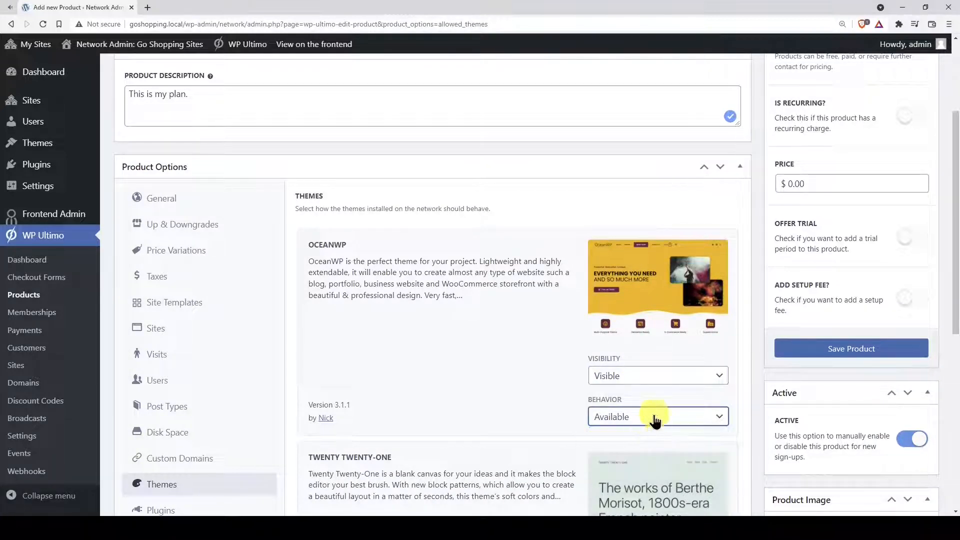
left_click(655, 416)
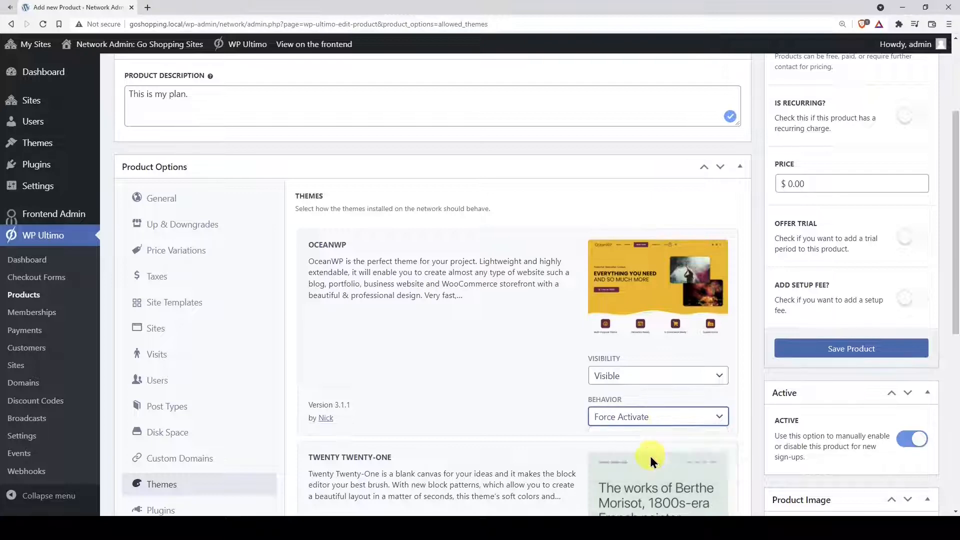
scroll("down", 3)
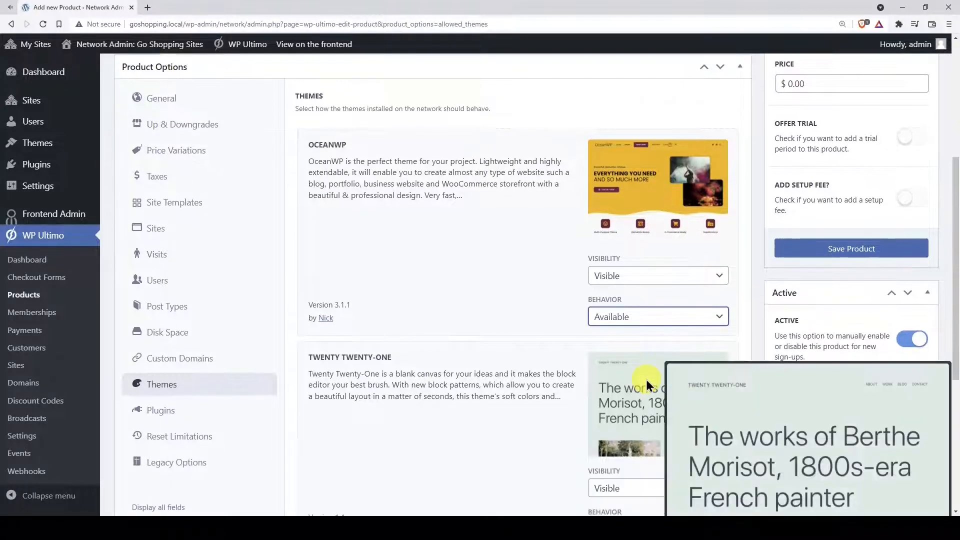
left_click(160, 414)
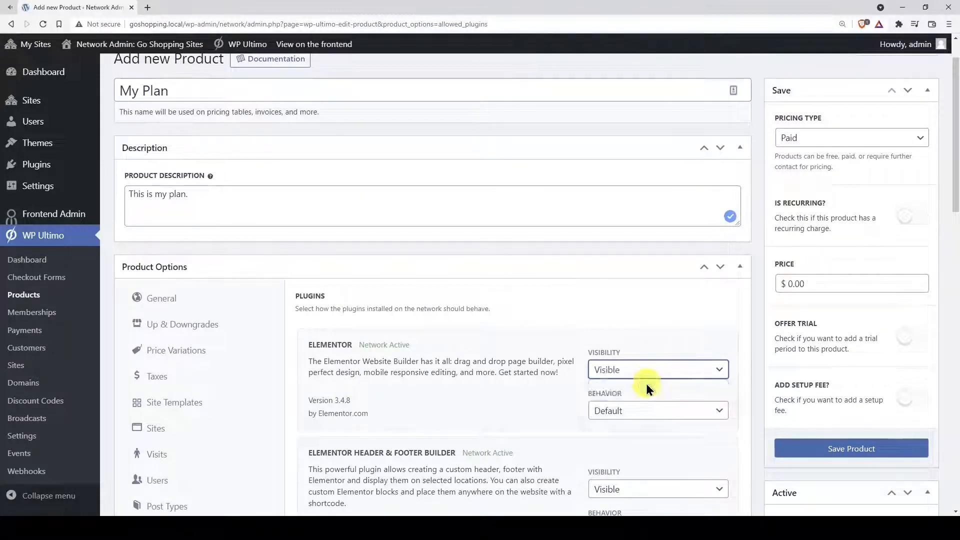
Step: Review Elementor's behaviour choices and Reset Limitations, then reach the Legacy Options section
left_click(657, 410)
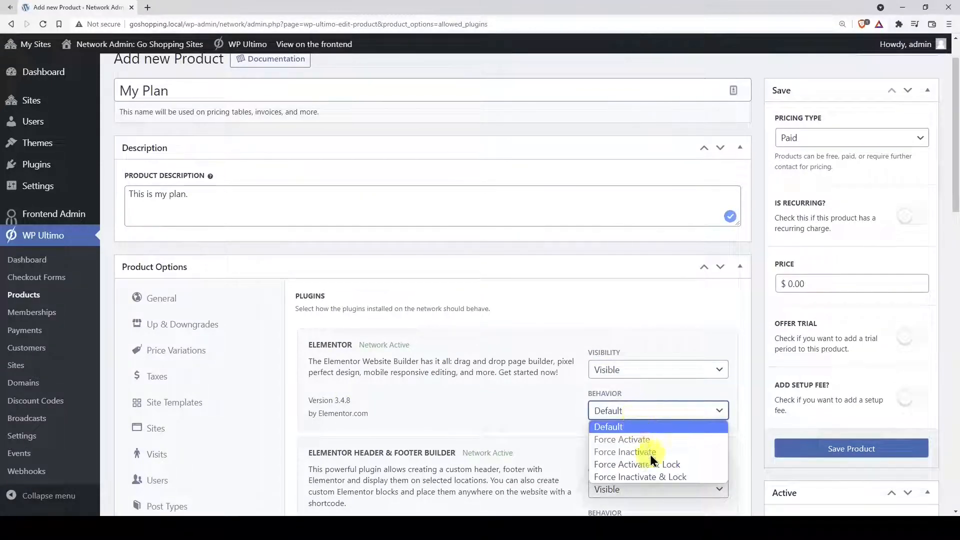
mouse_move(640, 476)
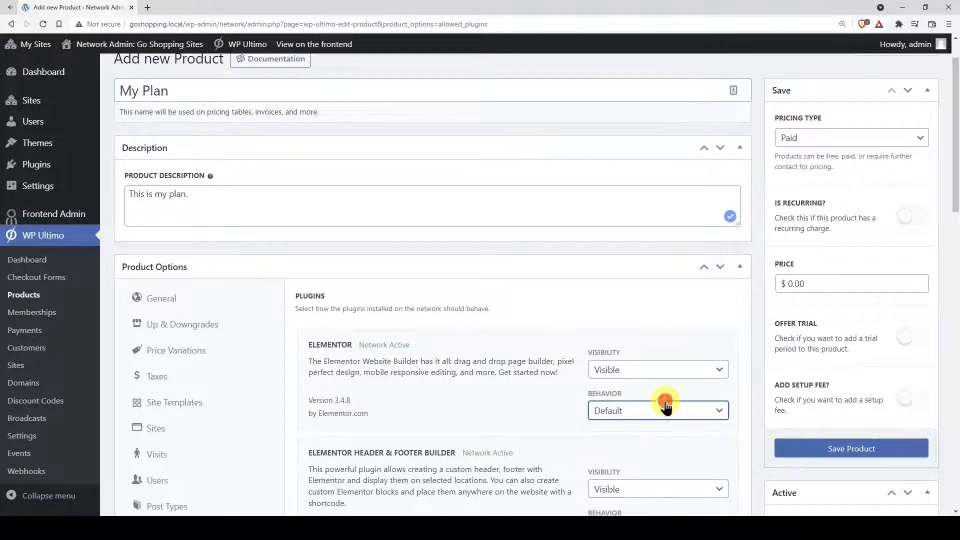
left_click(179, 336)
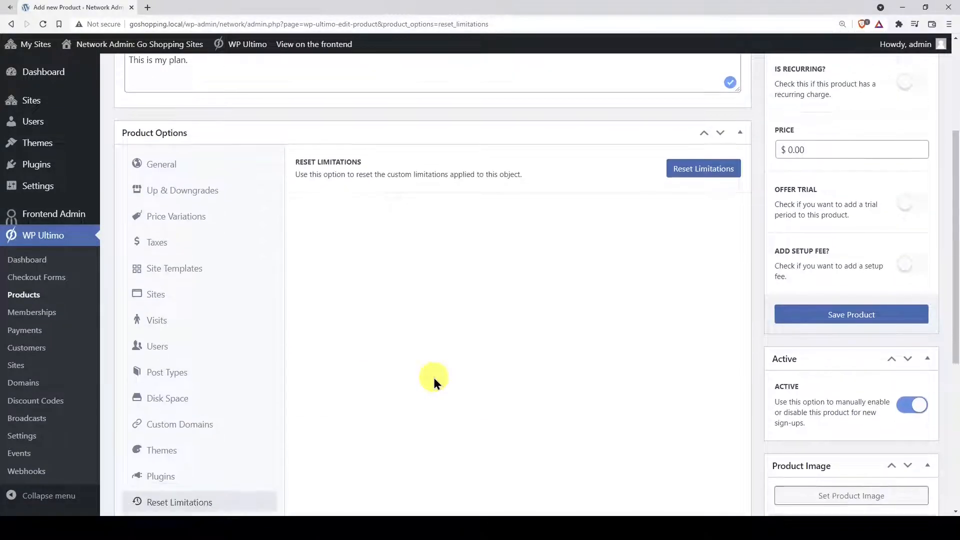
left_click(176, 412)
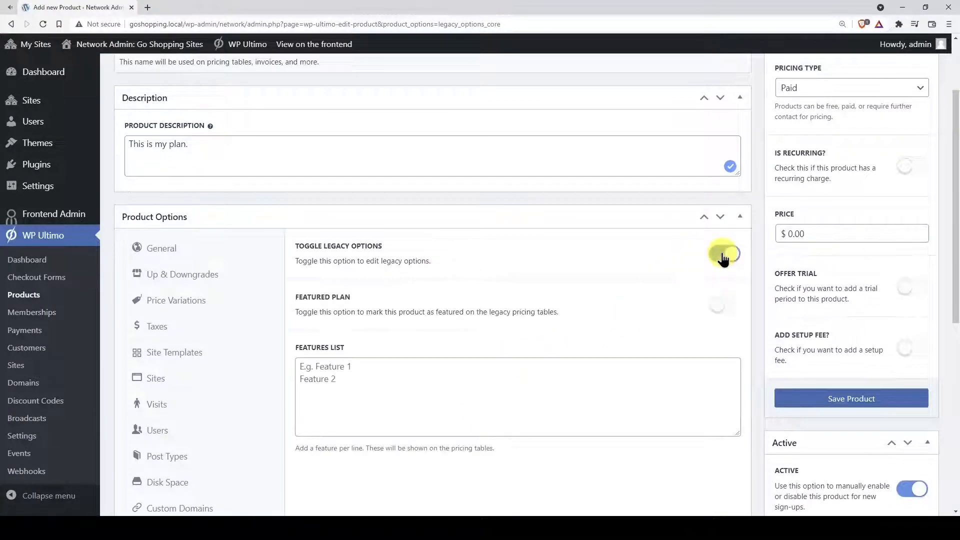
Step: Switch on legacy options and Featured Plan, listing Feature 1, Feature 2 and Etc. as features
left_click(723, 253)
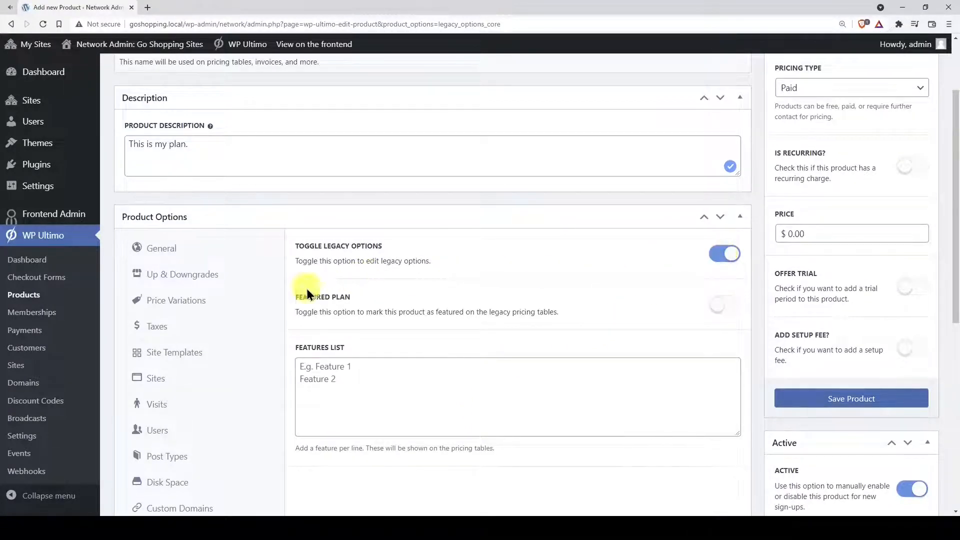
left_click(724, 305)
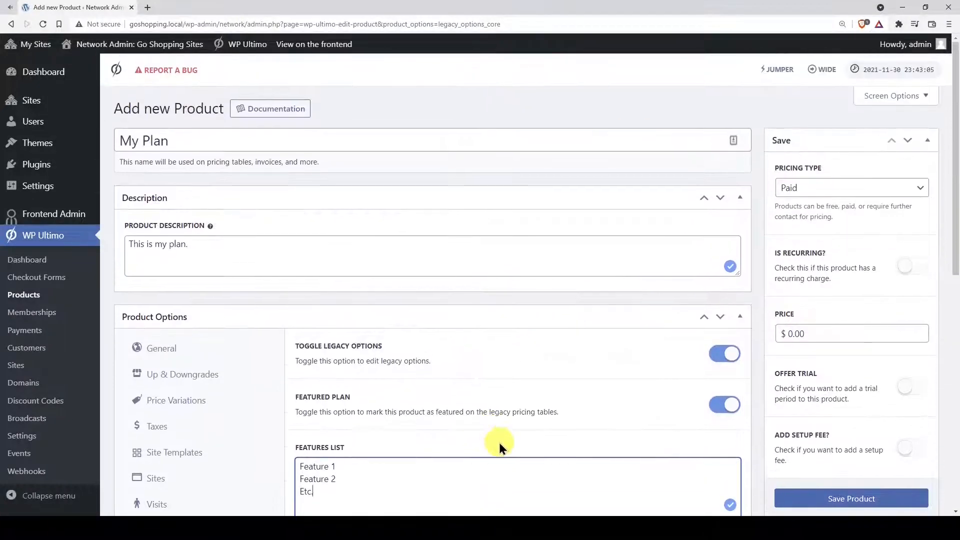
left_click(851, 187)
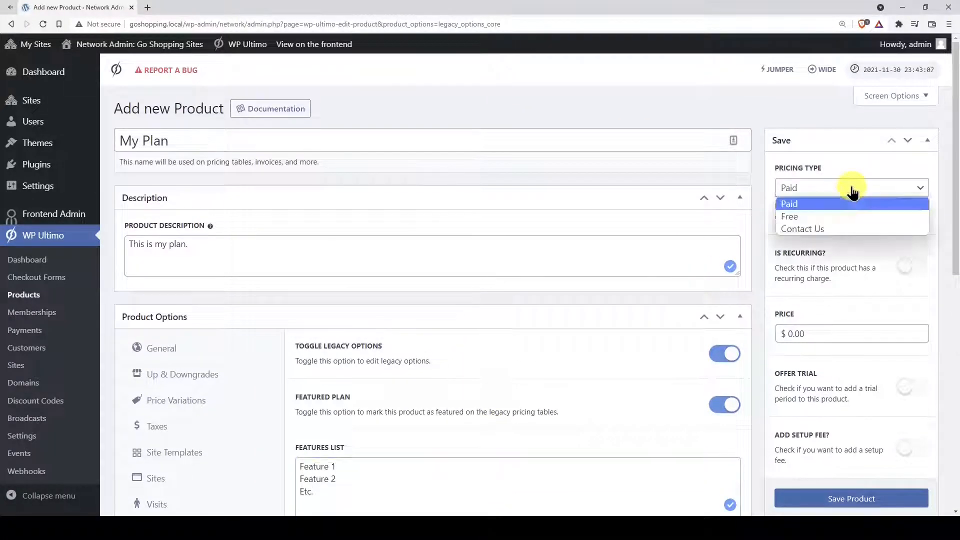
left_click(803, 228)
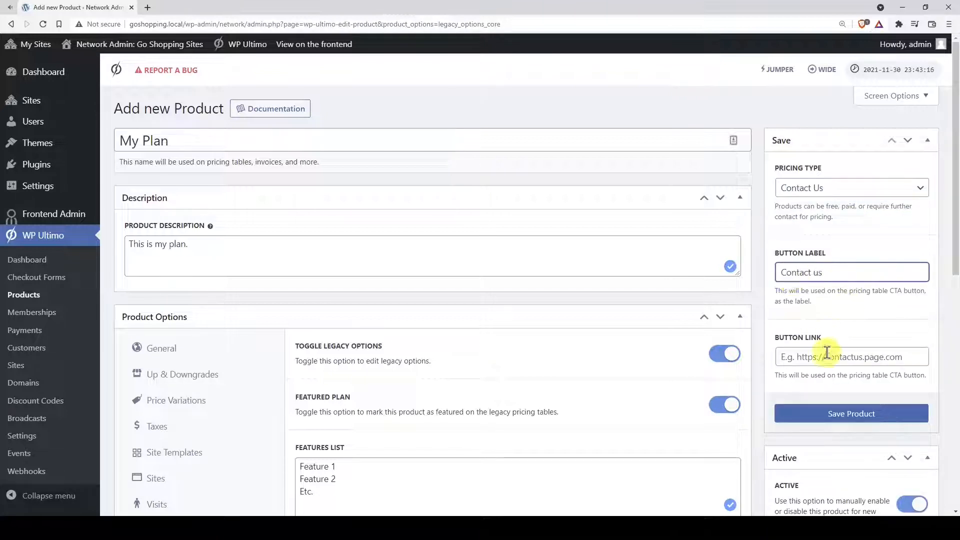
left_click(849, 187)
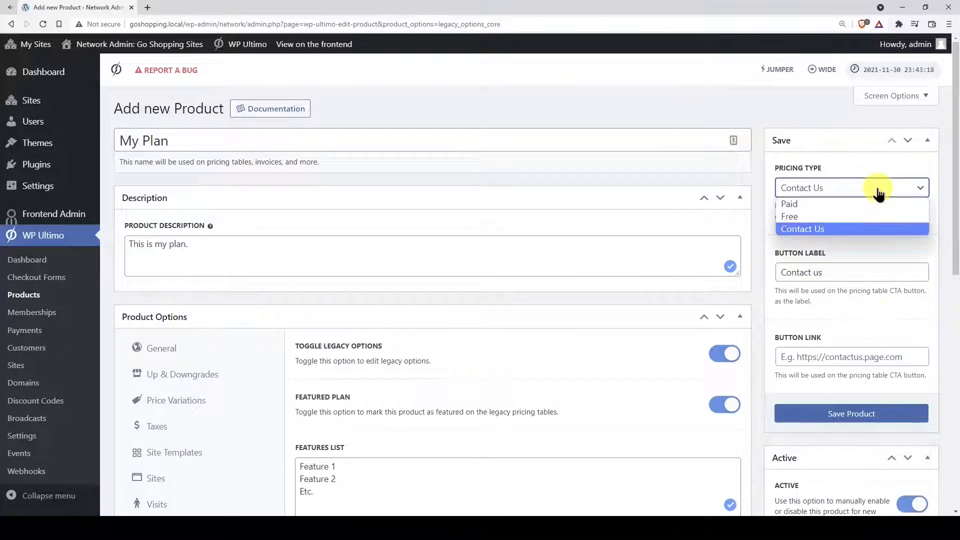
left_click(789, 216)
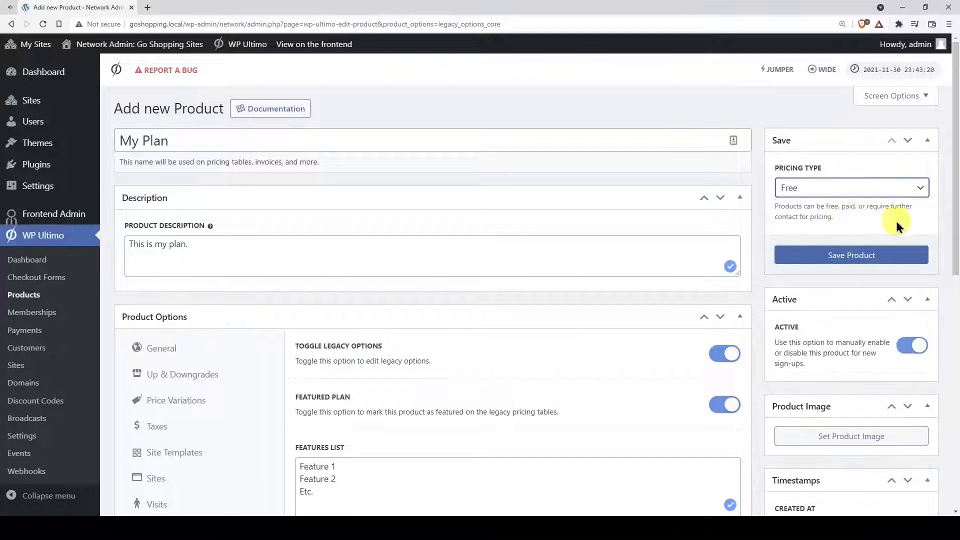
mouse_move(856, 202)
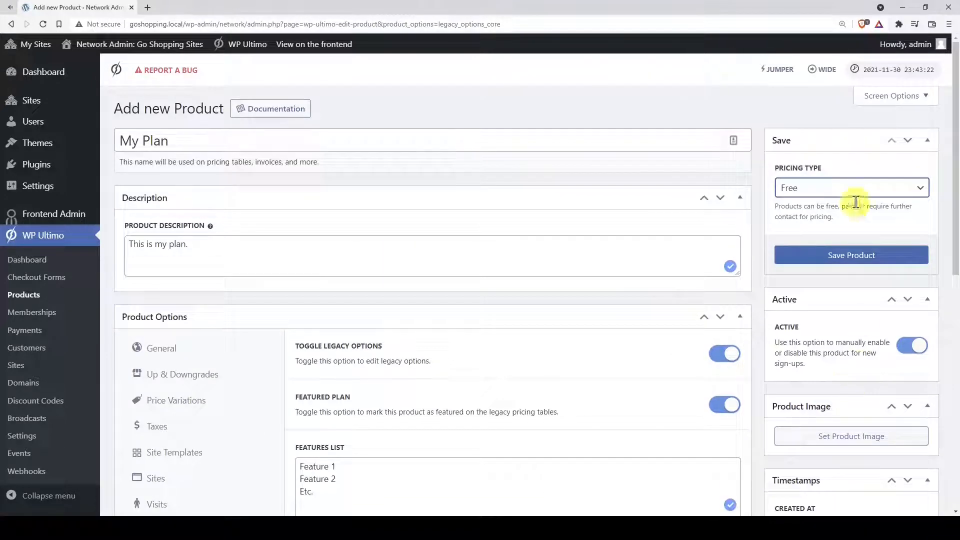
left_click(850, 187)
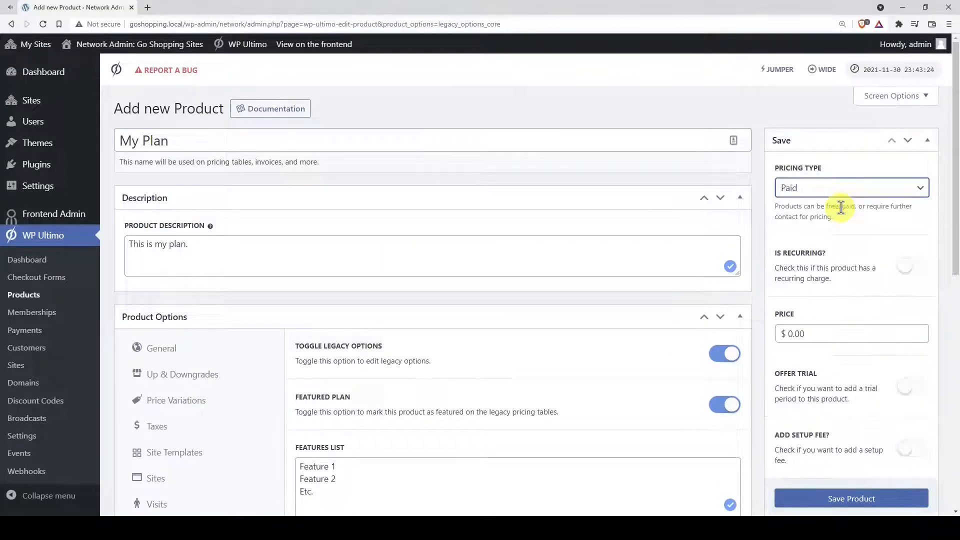
Step: Make My Plan recurring at a price of 60.00 for 12 billing cycles
left_click(904, 266)
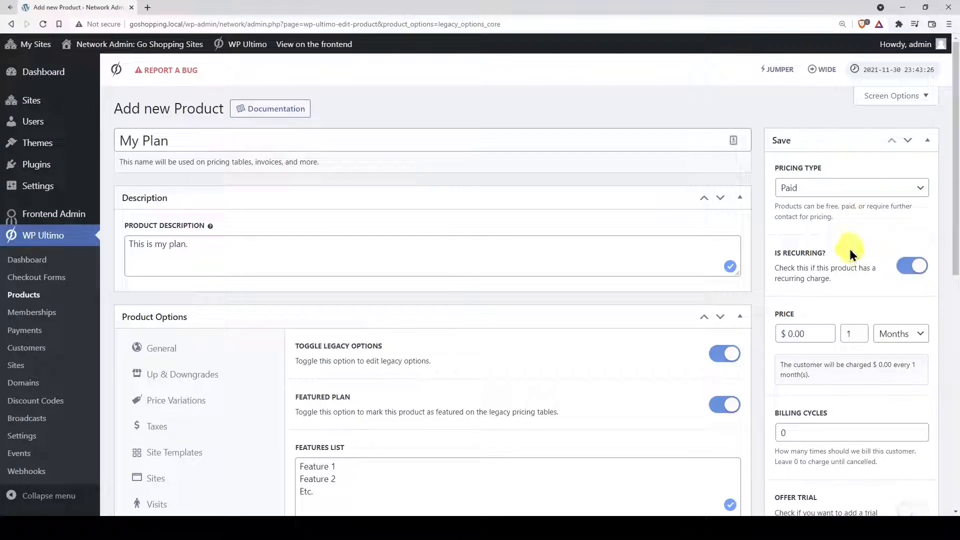
left_click(912, 265)
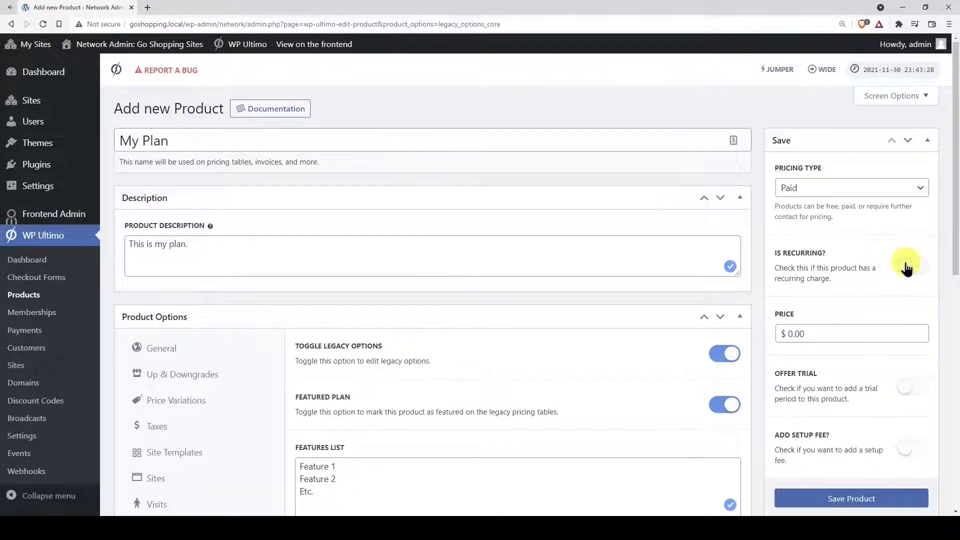
left_click(908, 268)
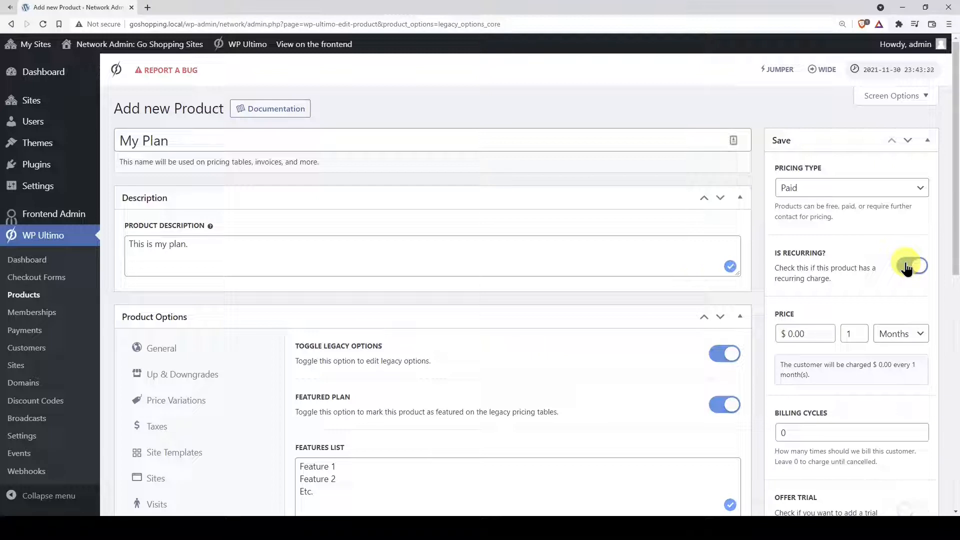
left_click(912, 266)
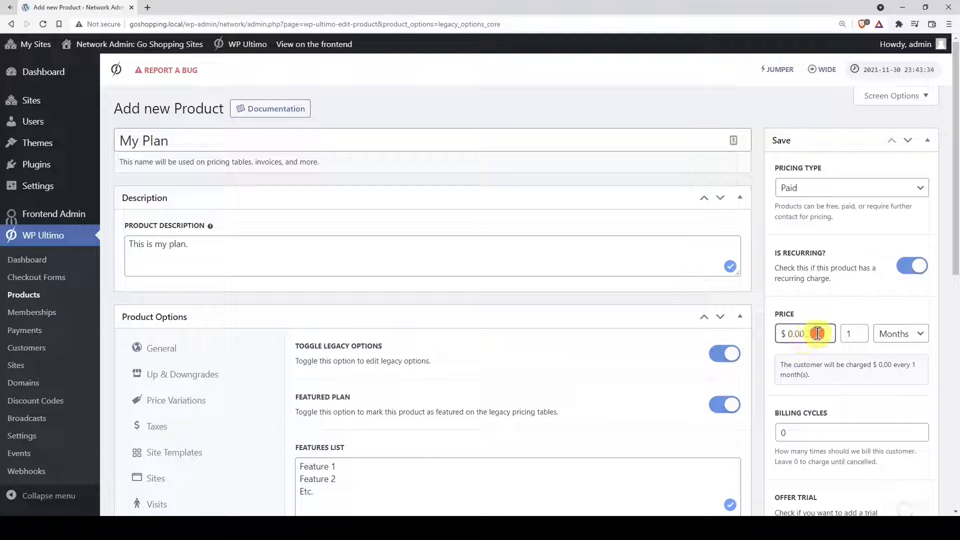
type("60.00")
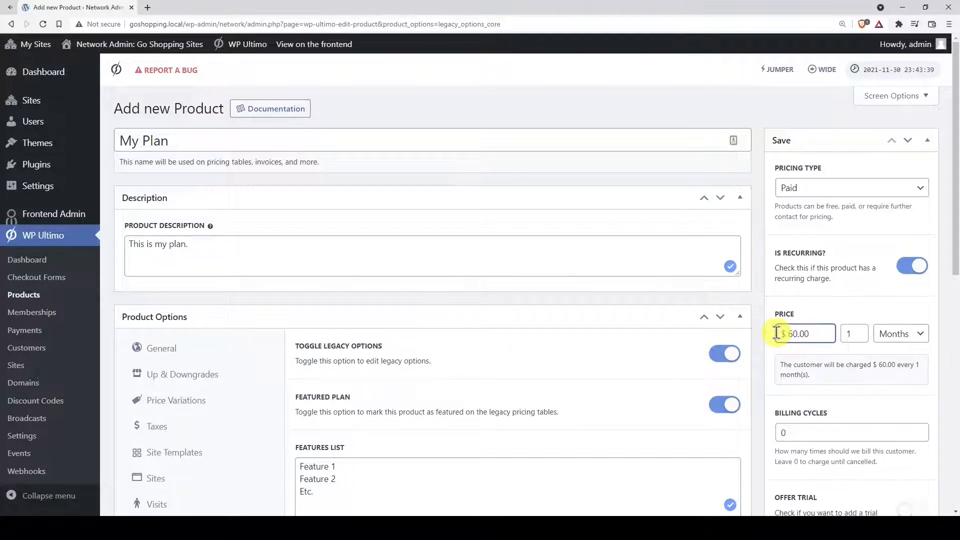
scroll("down", 3)
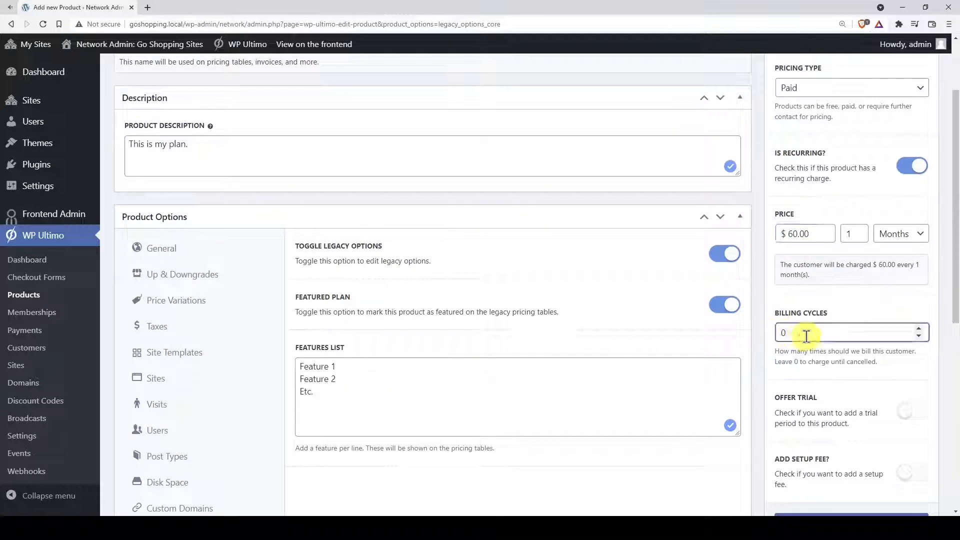
type("12")
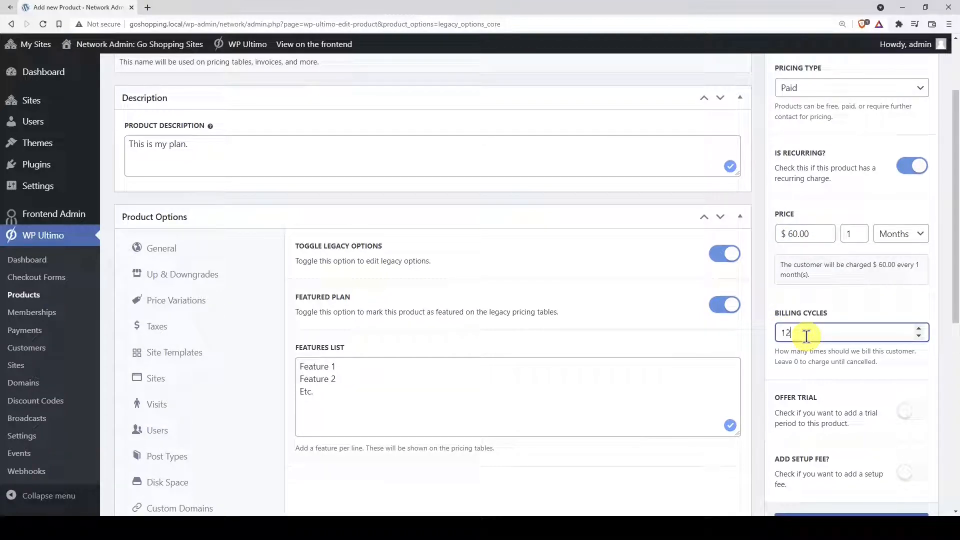
Step: Enable a 7-day trial and a setup fee of 200.00
scroll("down", 3)
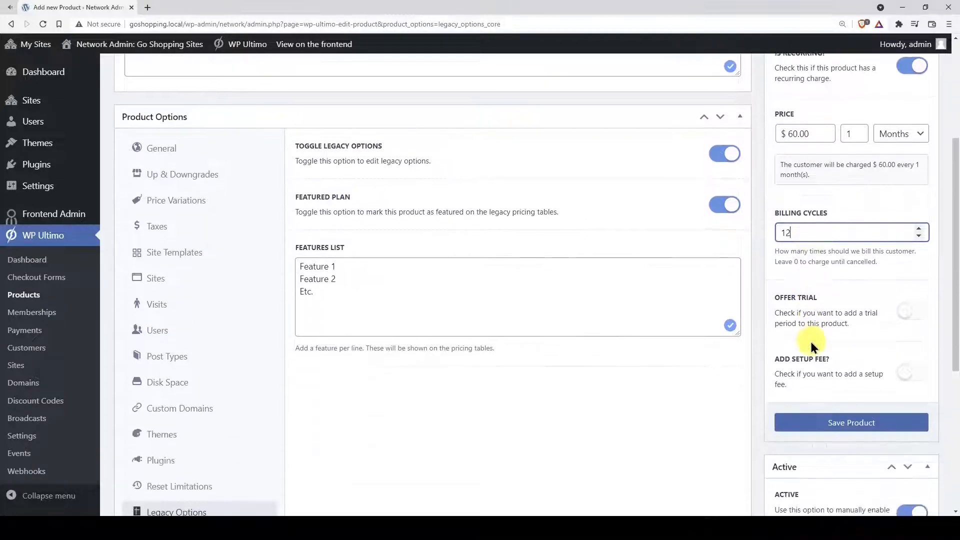
left_click(912, 310)
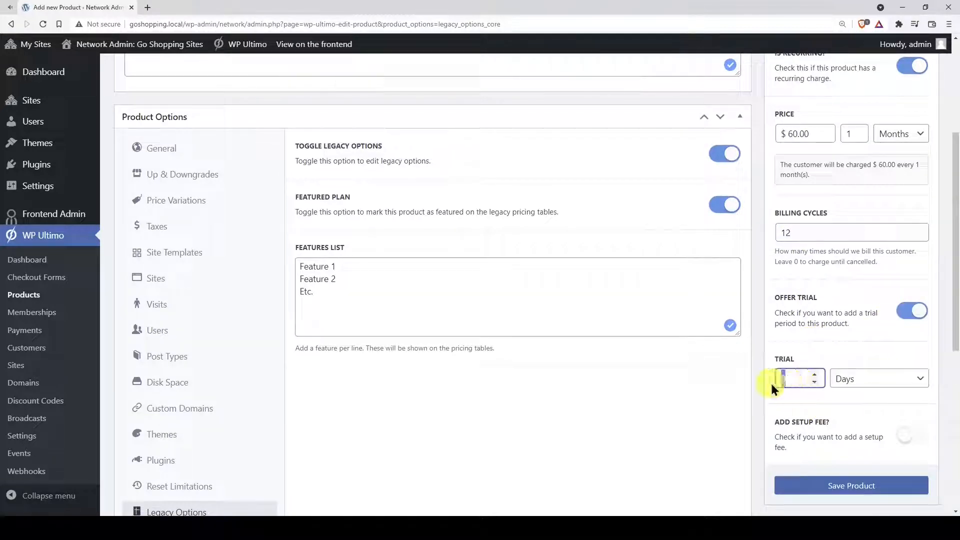
left_click(879, 378)
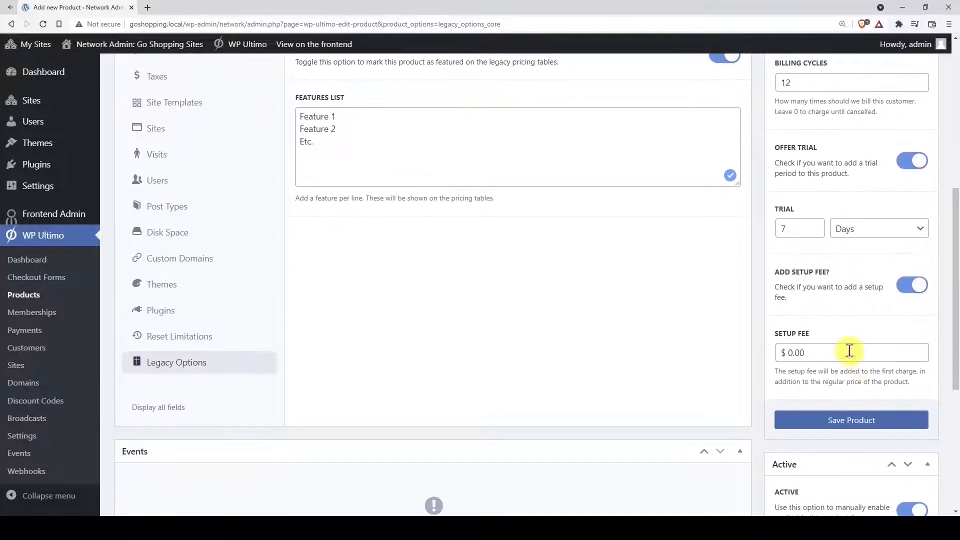
type("20.00")
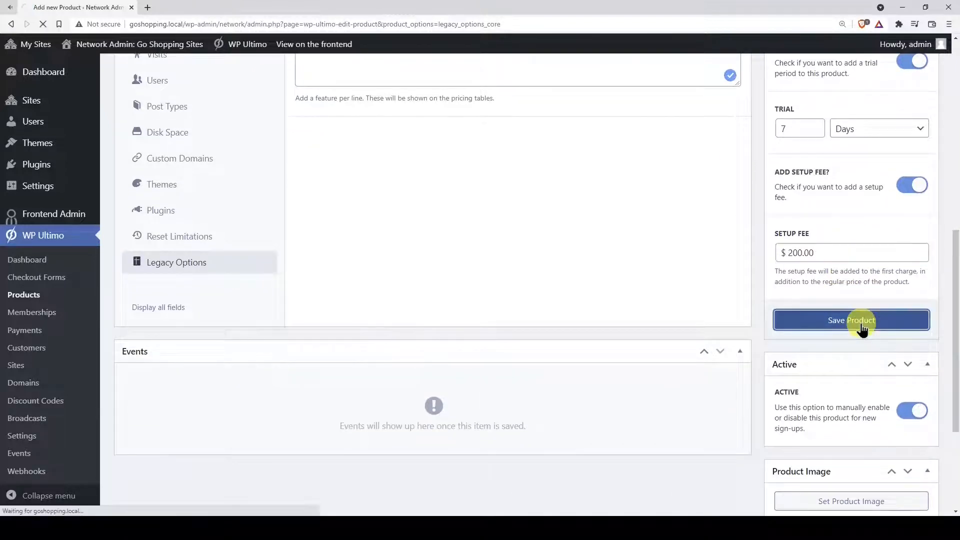
Step: Save the My Plan product and dismiss the new-product notice
left_click(851, 320)
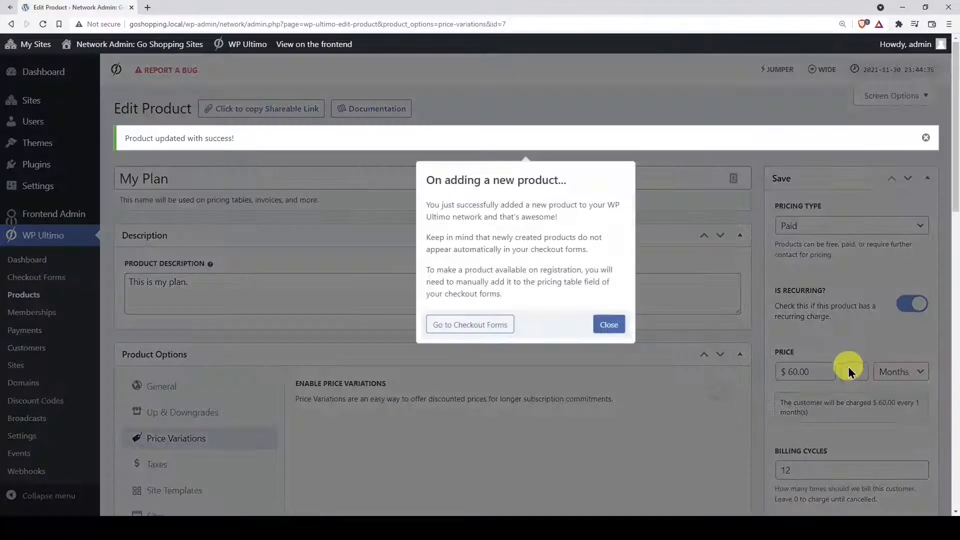
left_click(608, 324)
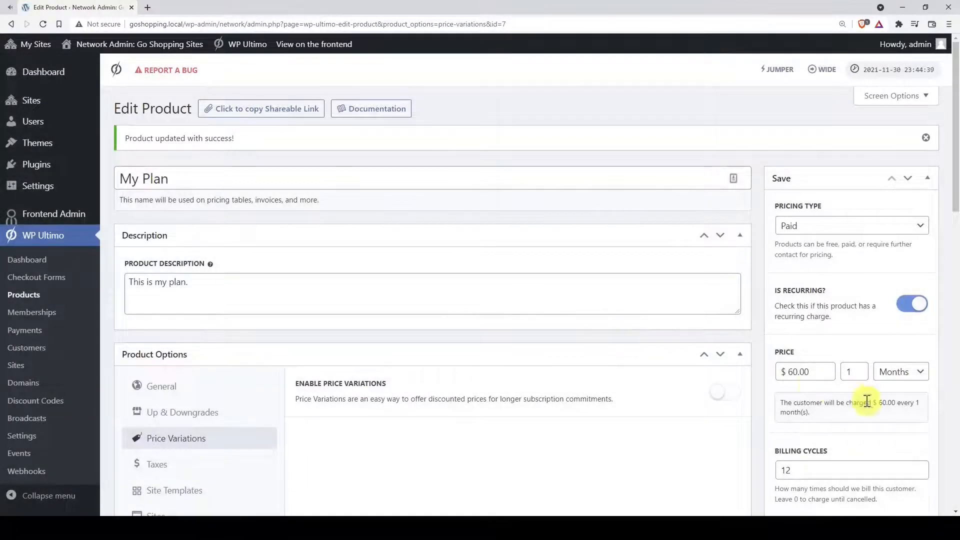
scroll("down", 3)
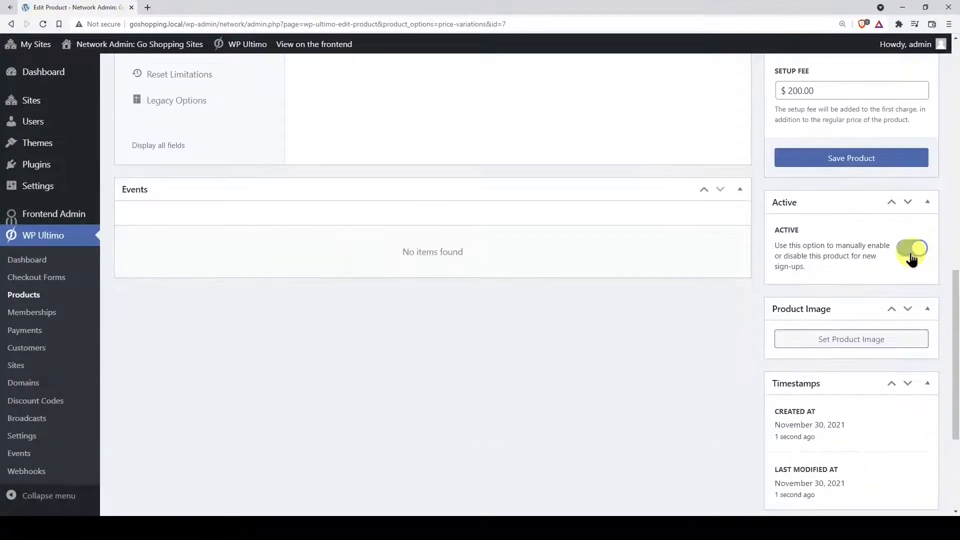
Step: Toggle the Active switch off and back on, keeping My Plan available for sign-ups
left_click(912, 251)
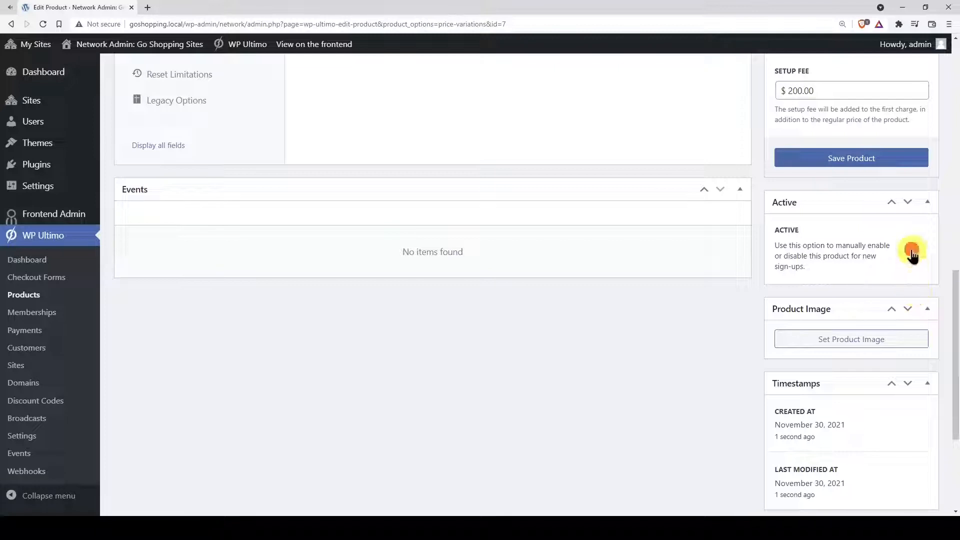
left_click(912, 254)
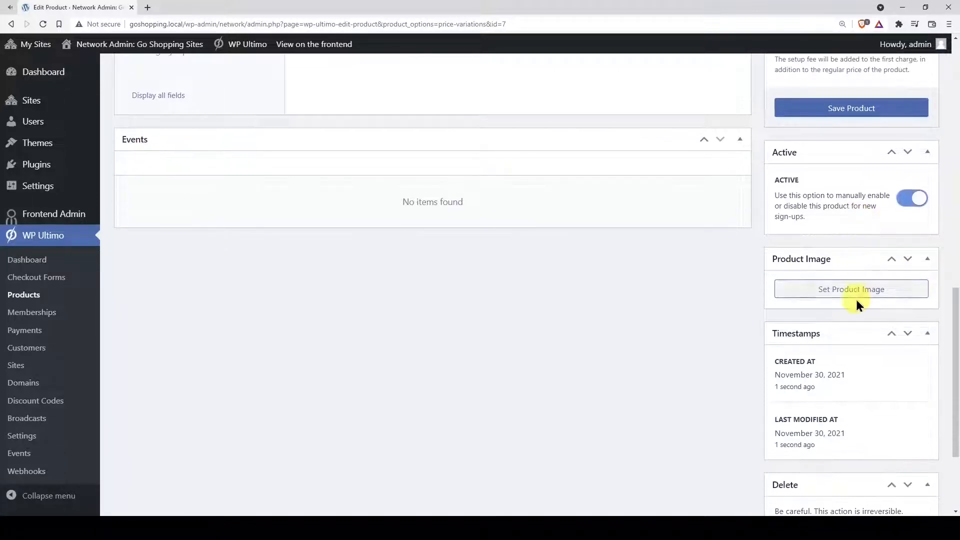
scroll("down", 3)
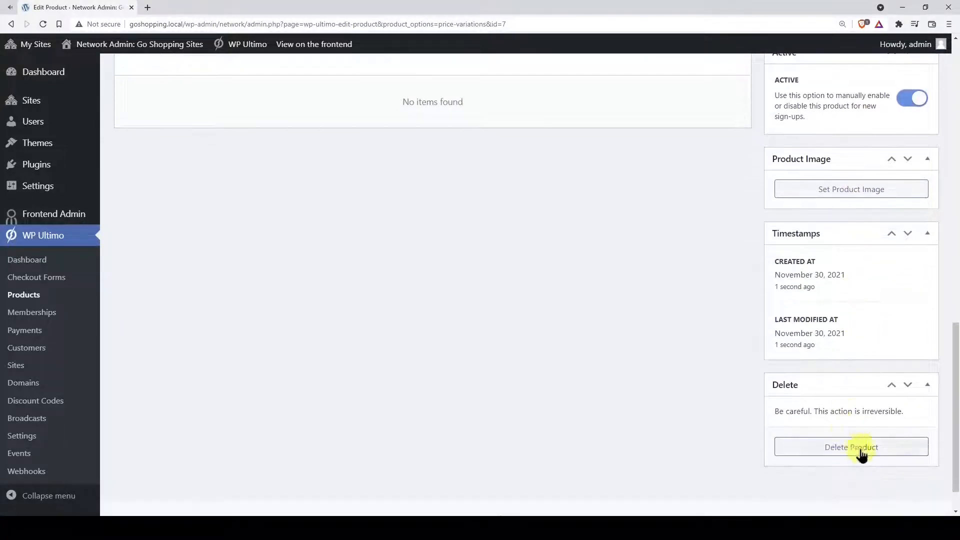